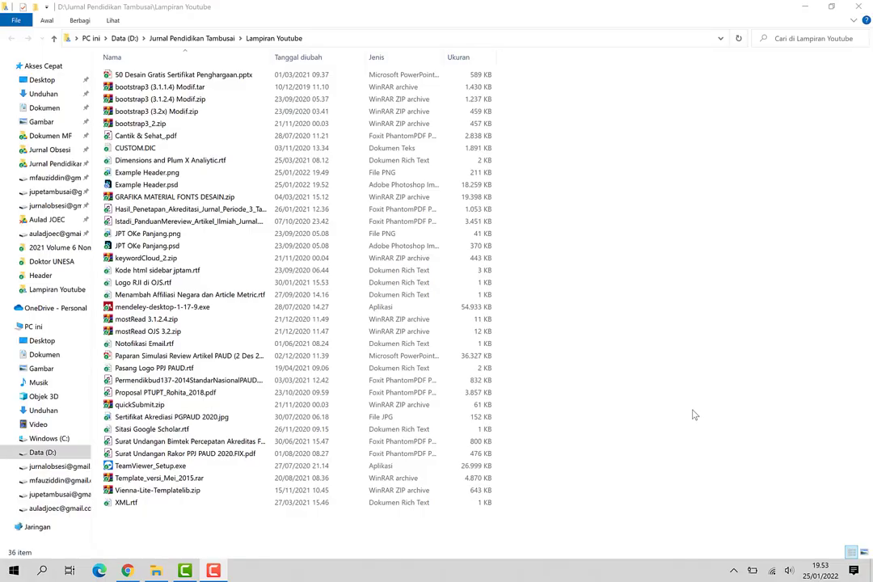
pyautogui.moveTo(584, 380)
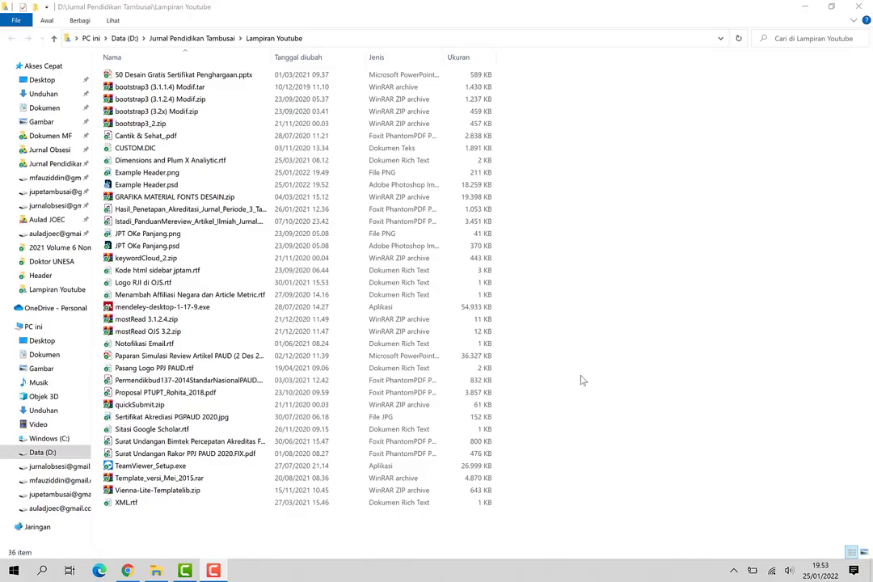
# Step: Open Example Header.psd from the Lampiran Youtube folder in Photoshop
pyautogui.click(146, 185)
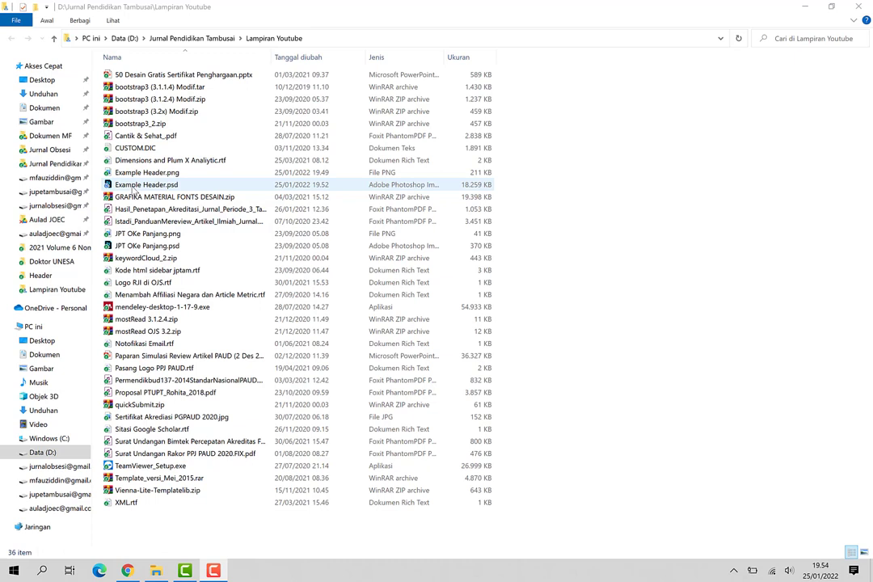
pyautogui.click(146, 185)
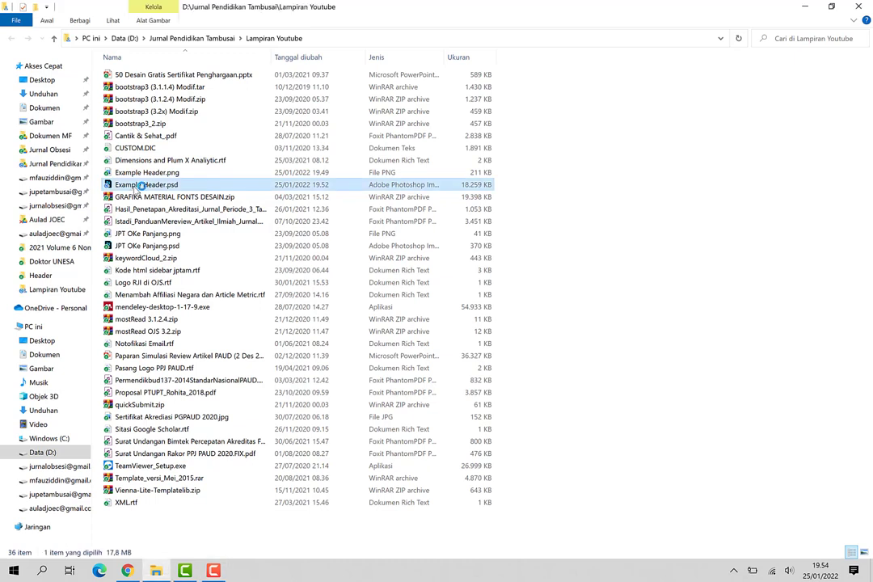
pyautogui.moveTo(145, 184)
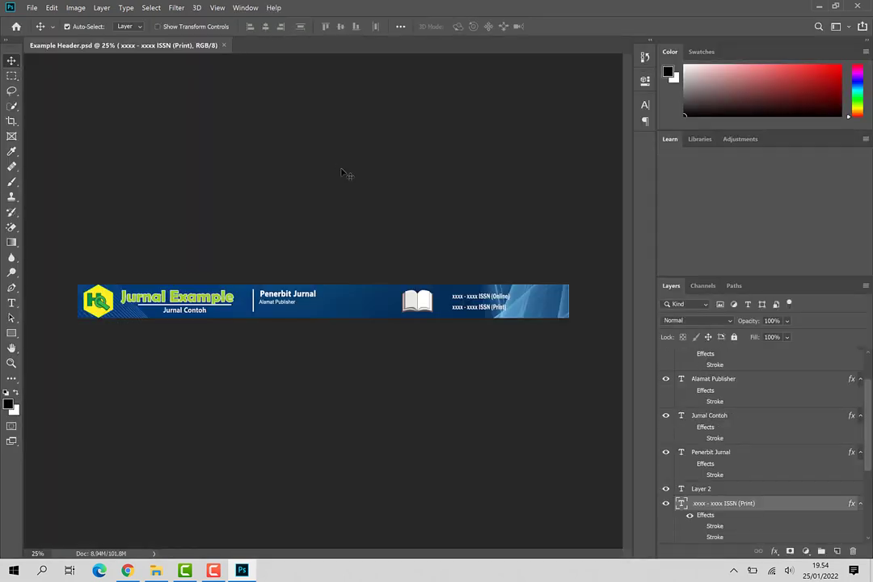
pyautogui.click(670, 139)
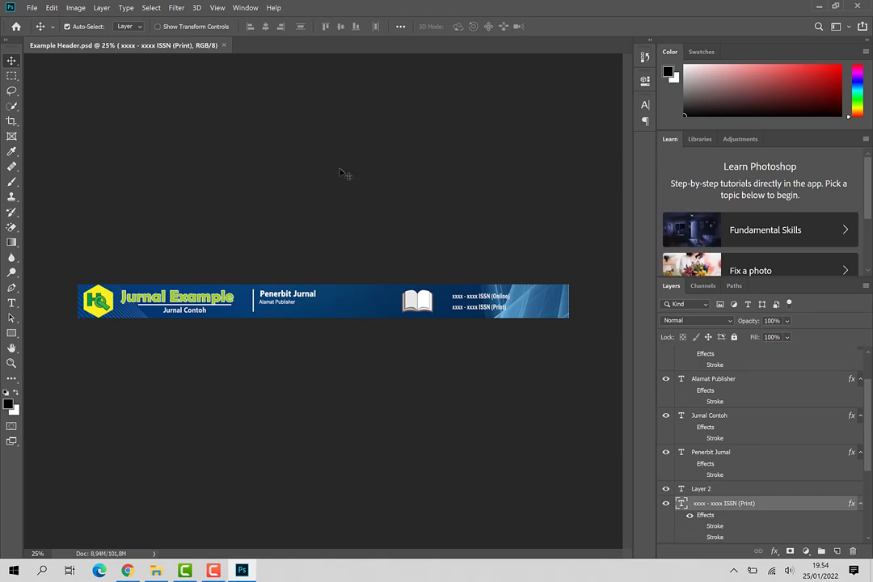
pyautogui.moveTo(335, 167)
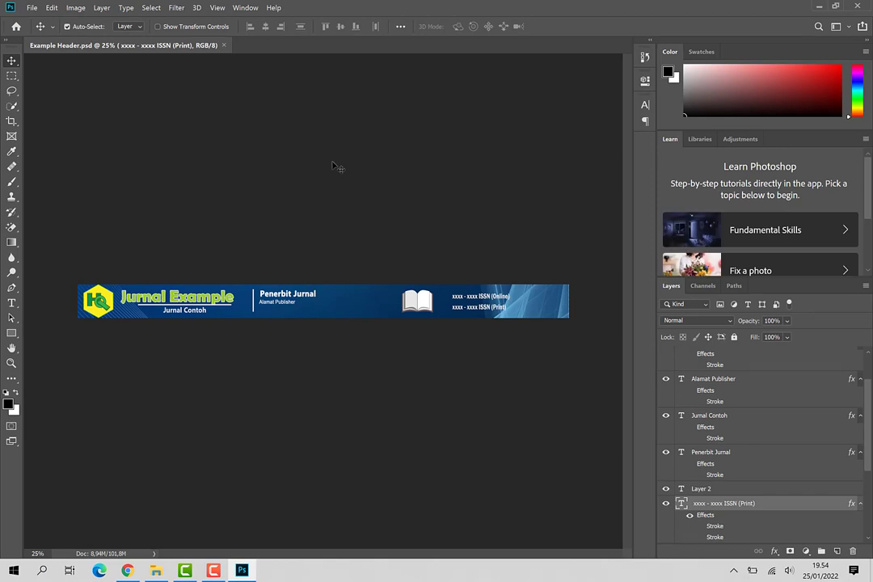
pyautogui.moveTo(283, 228)
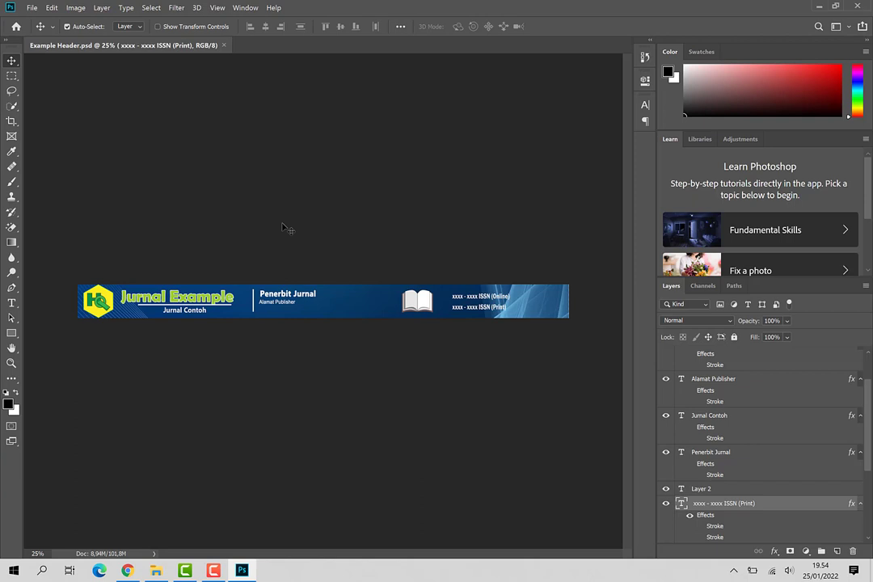
pyautogui.moveTo(291, 229)
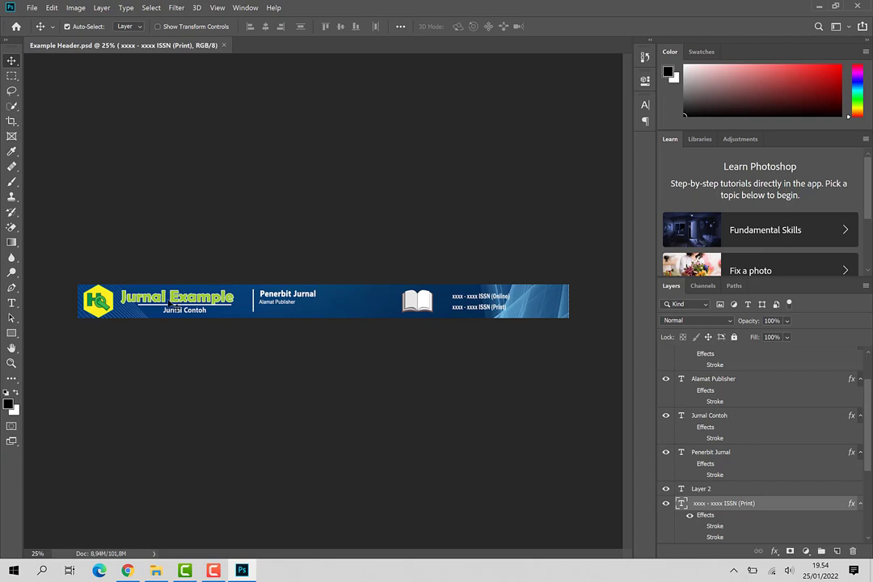
pyautogui.moveTo(513, 304)
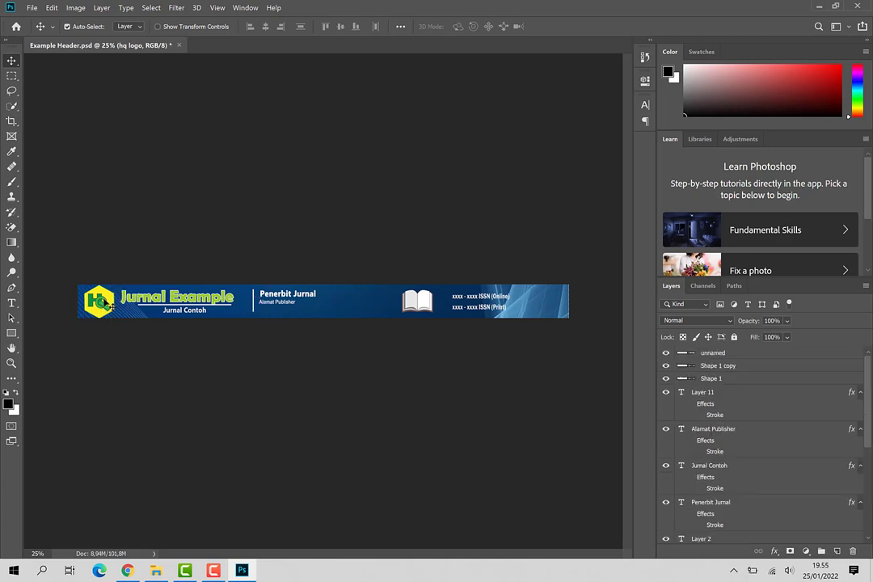
pyautogui.moveTo(170, 307)
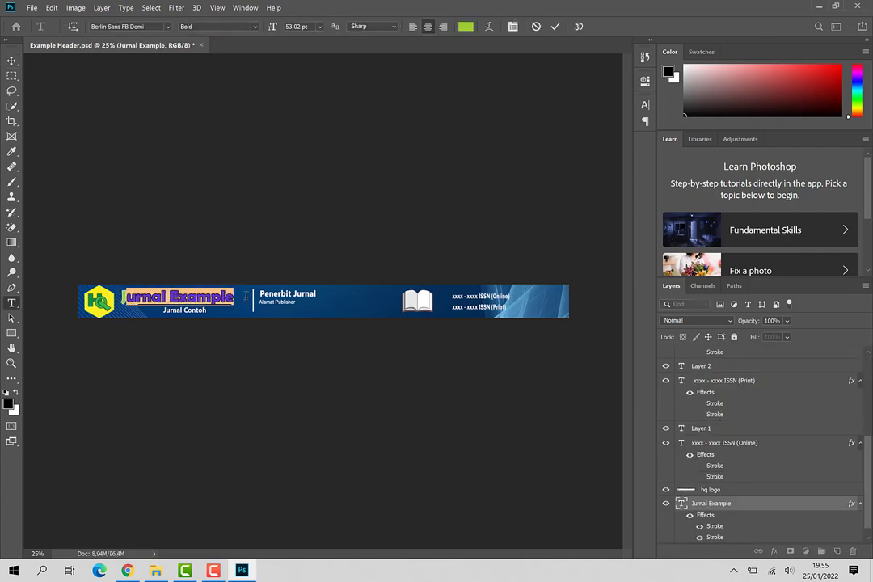
pyautogui.click(555, 27)
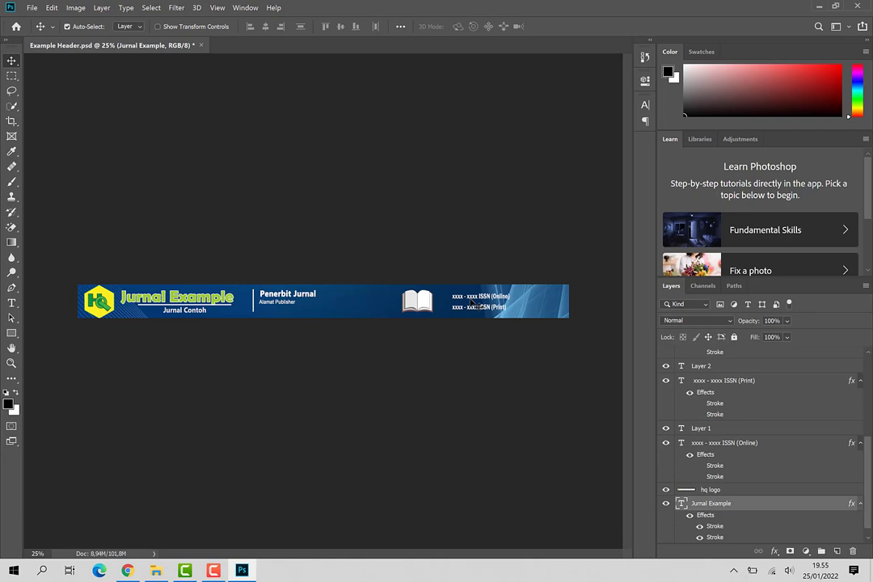
pyautogui.moveTo(335, 309)
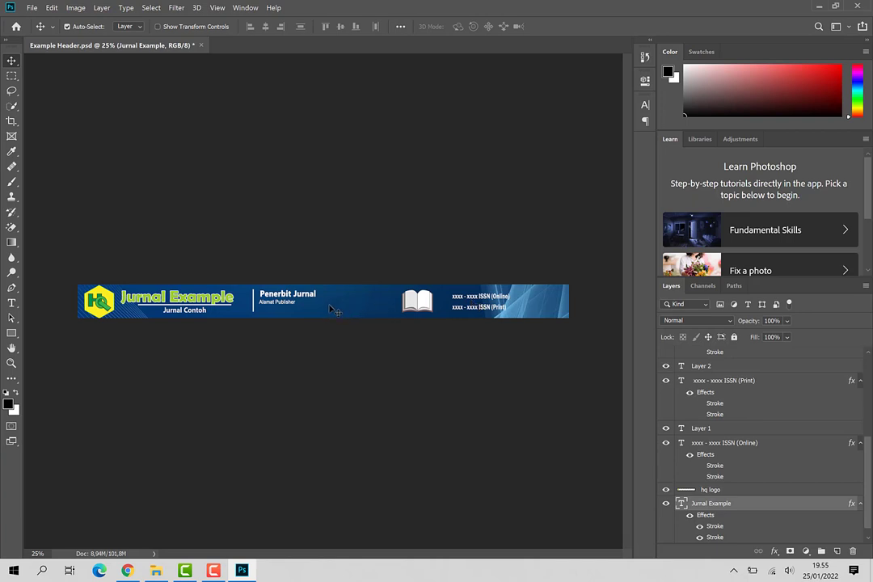
# Step: Turn off the Biru Tua layer's visibility so the header sits on transparency
pyautogui.scroll(-3)
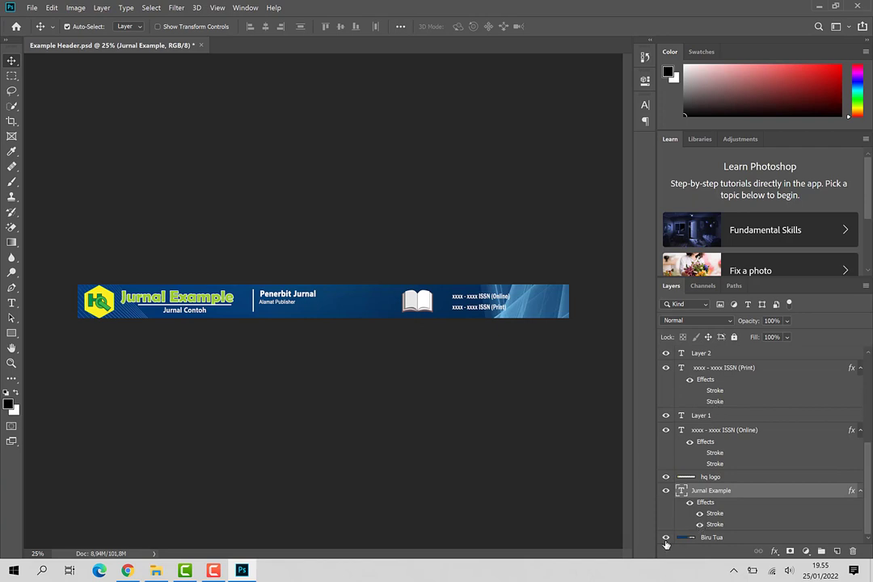
pyautogui.click(667, 537)
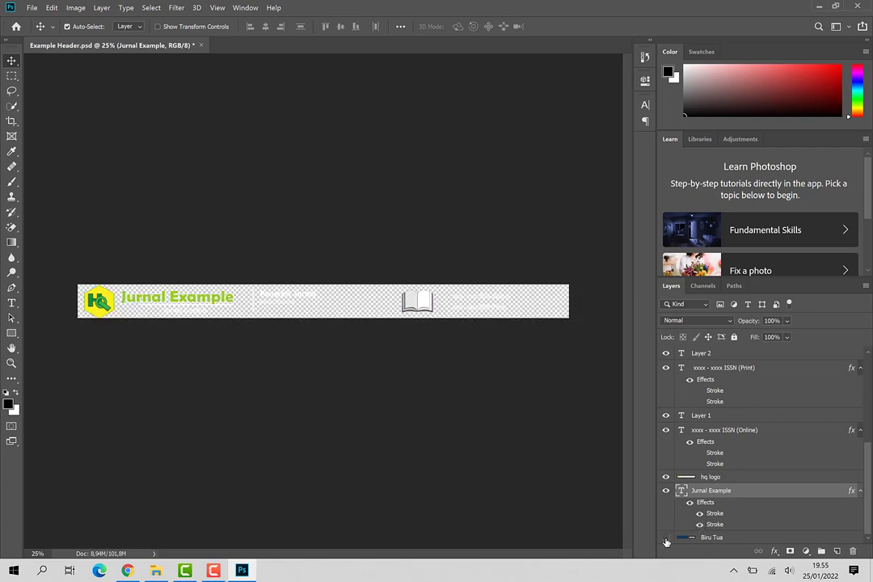
pyautogui.click(666, 542)
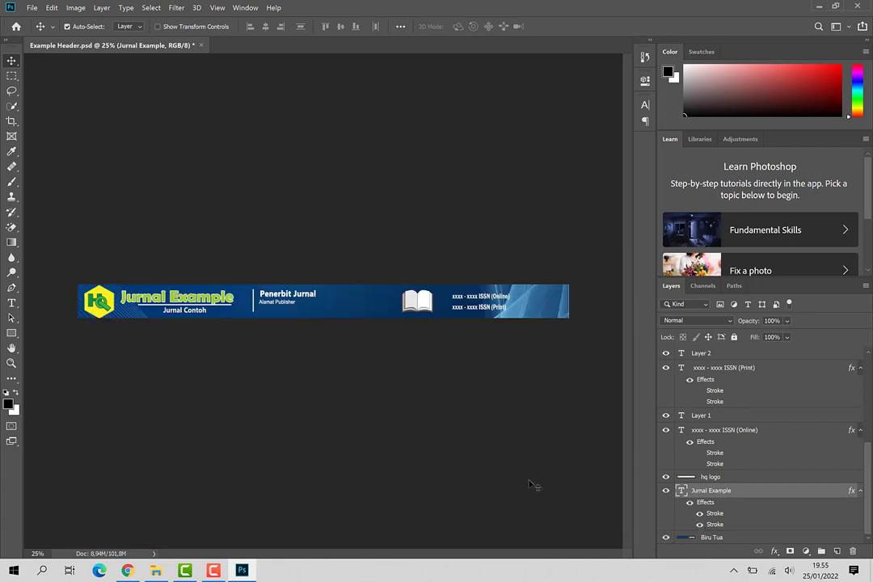
pyautogui.moveTo(332, 297)
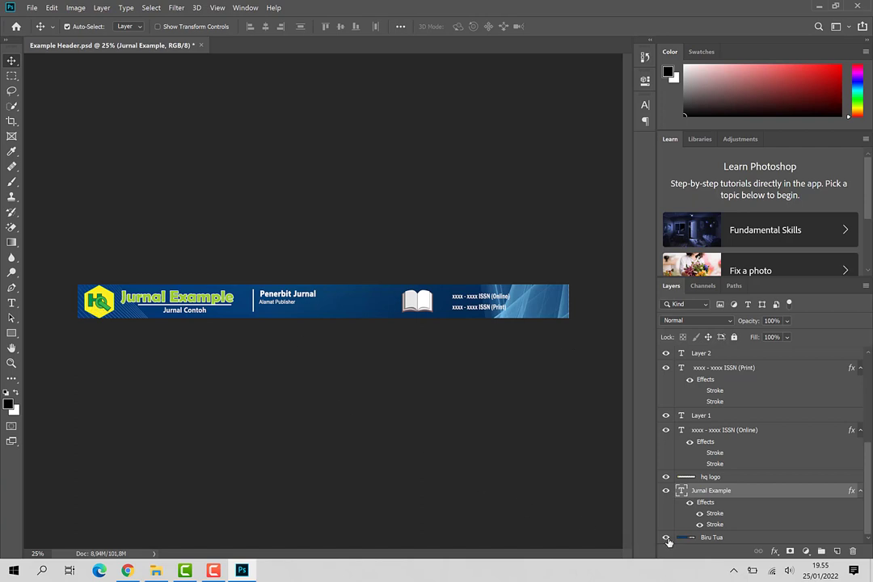
pyautogui.click(666, 538)
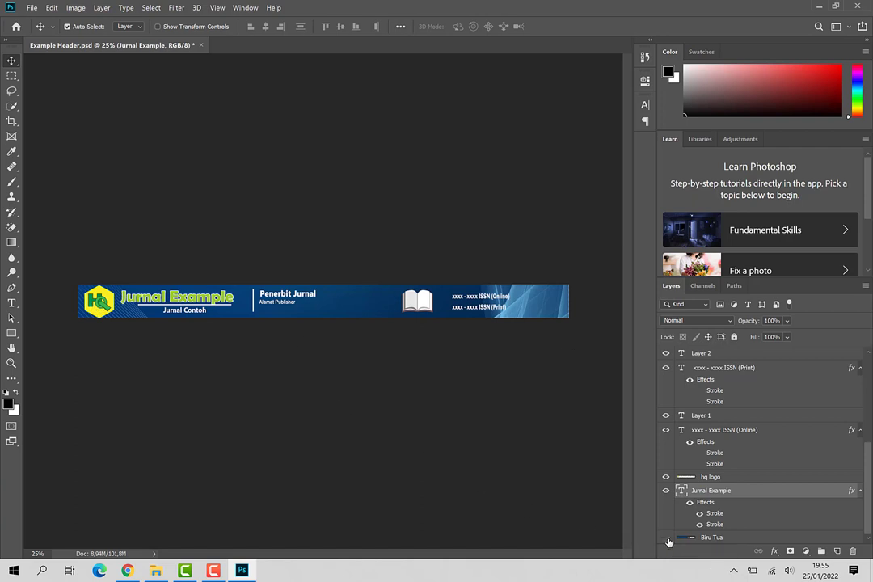
pyautogui.click(666, 537)
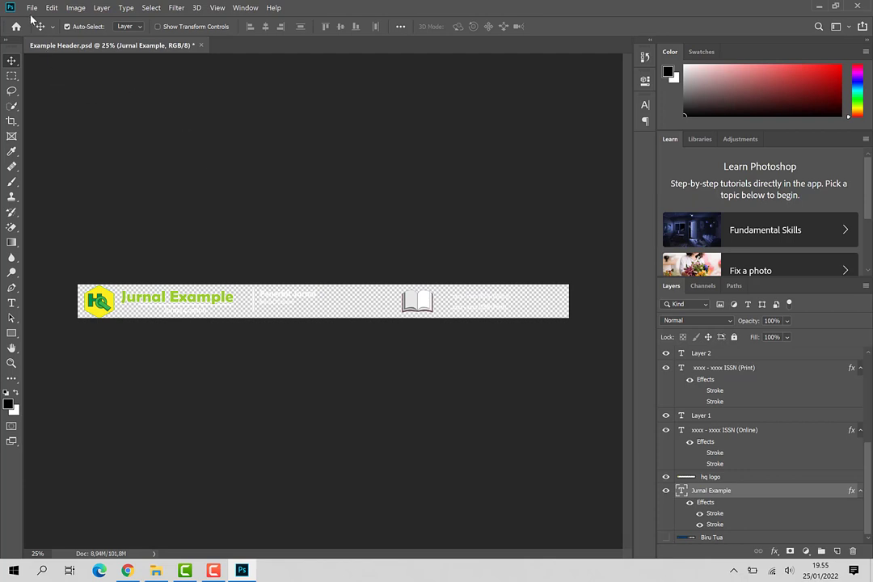
# Step: Export the header as a transparent PNG, overwriting Example Header.png in Lampiran Youtube
pyautogui.click(33, 7)
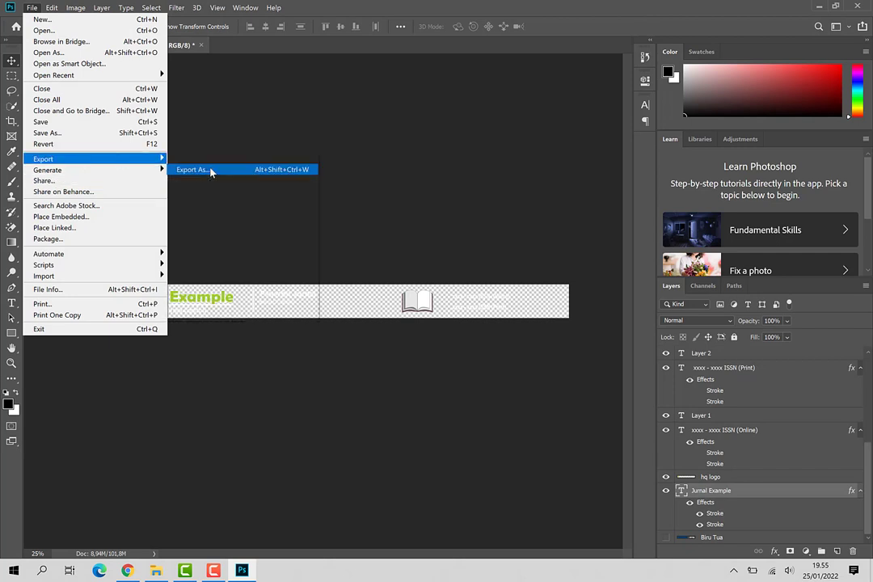
pyautogui.click(193, 170)
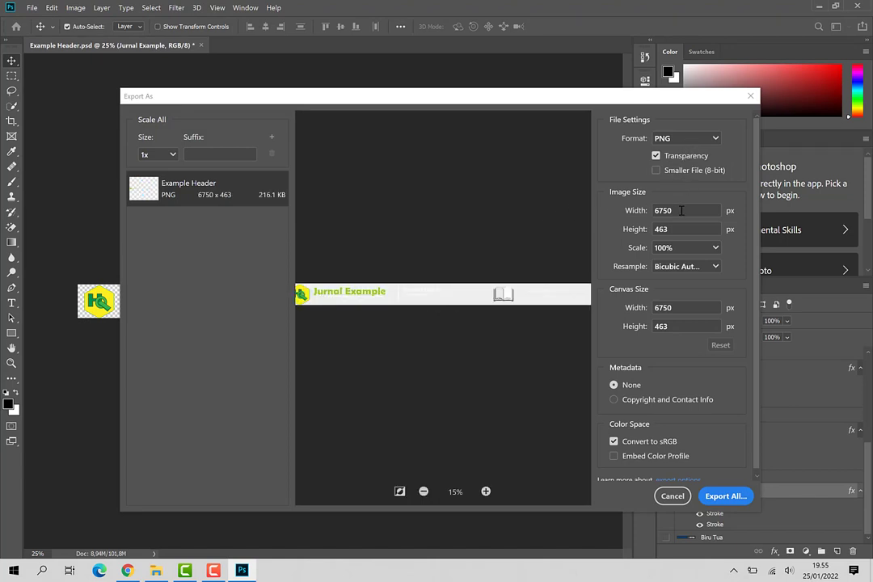
pyautogui.moveTo(735, 468)
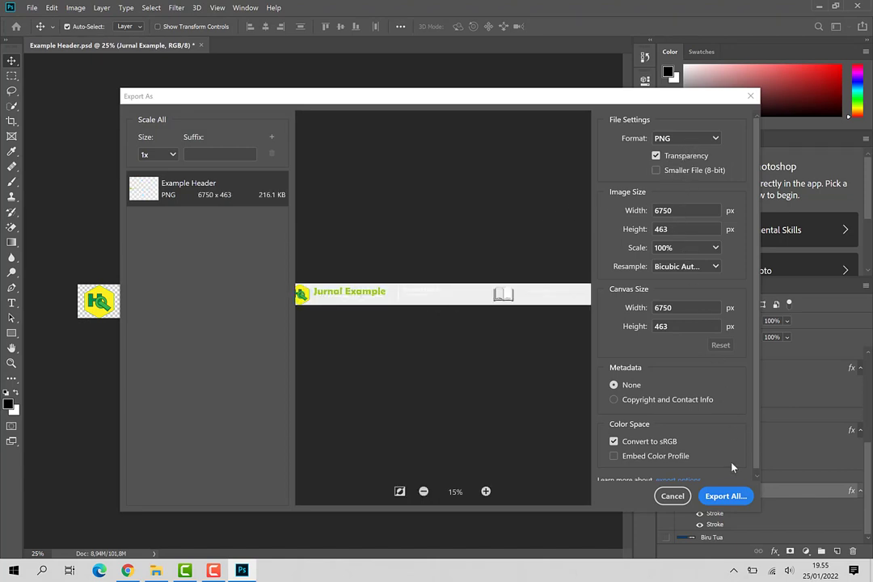
pyautogui.click(725, 495)
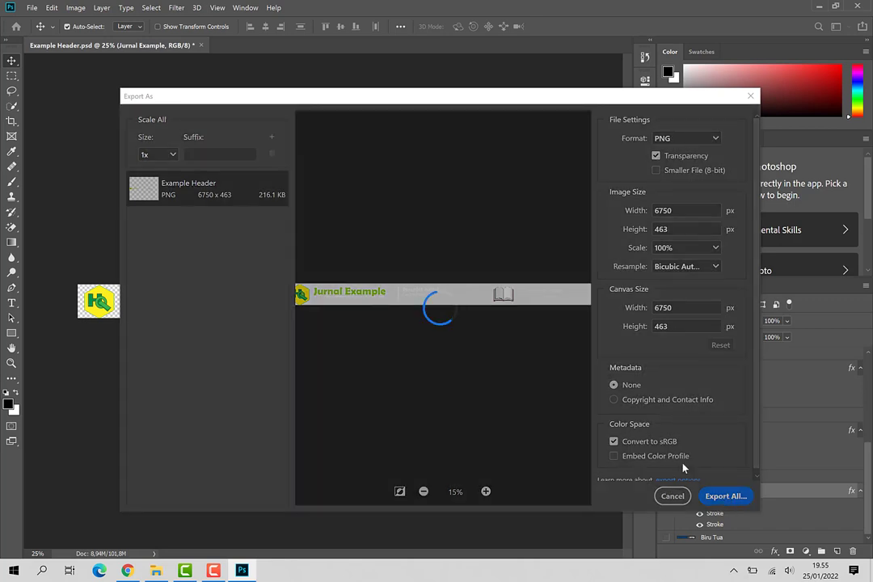
pyautogui.click(725, 496)
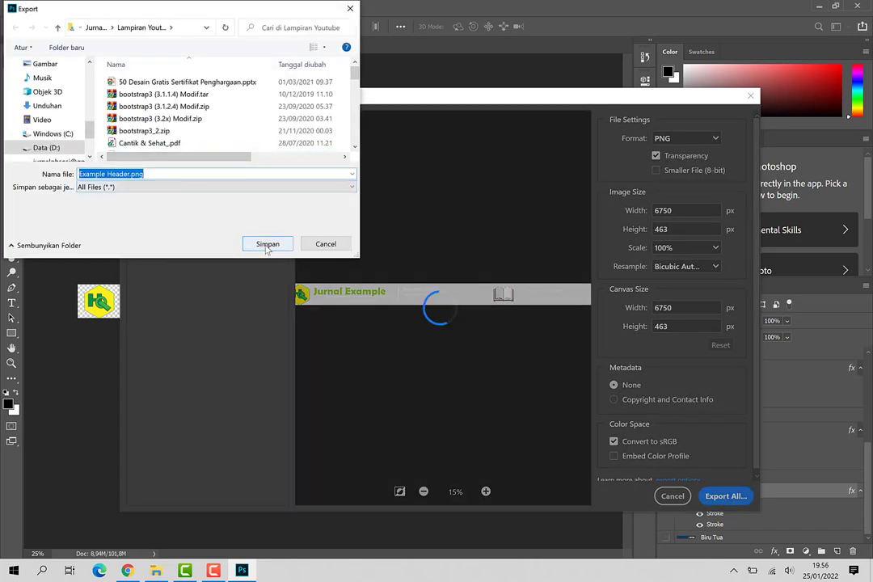
pyautogui.click(268, 243)
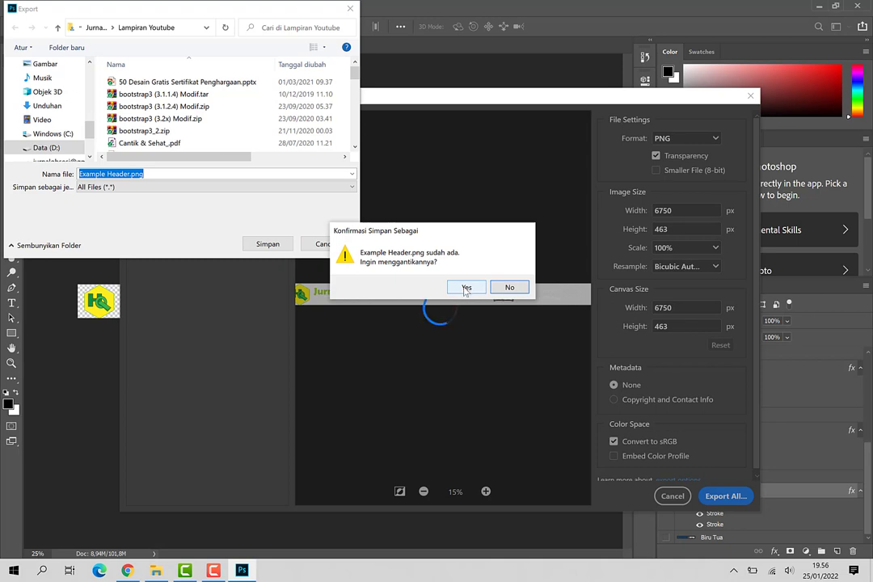
pyautogui.click(466, 287)
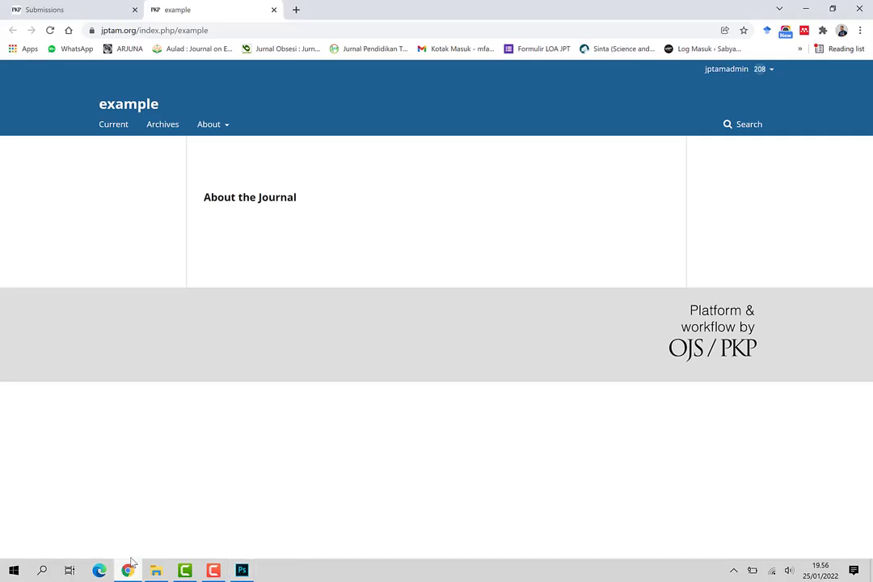
pyautogui.moveTo(255, 124)
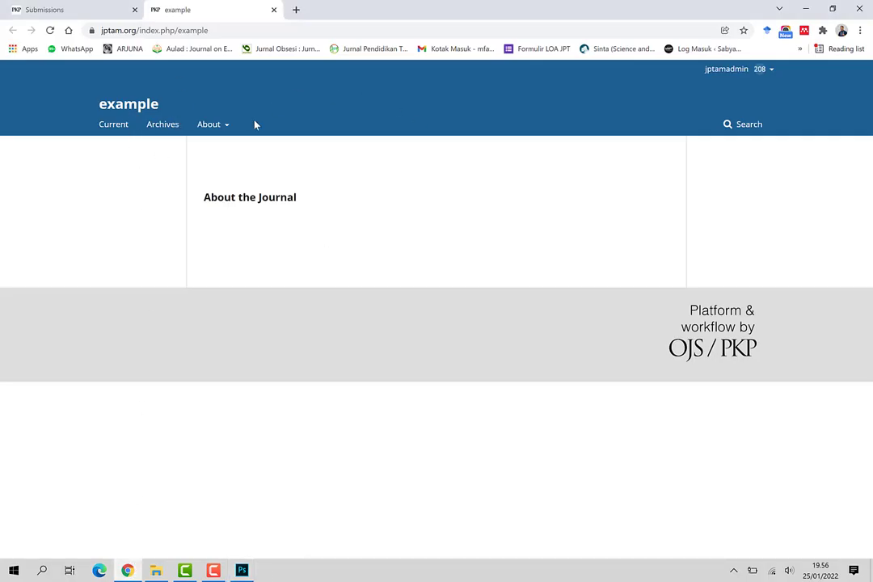
pyautogui.click(209, 123)
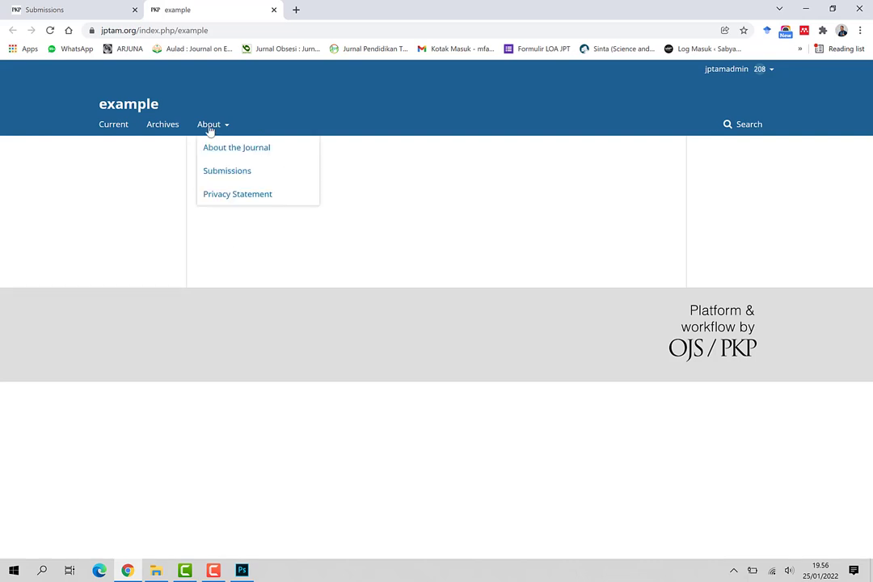
pyautogui.click(236, 147)
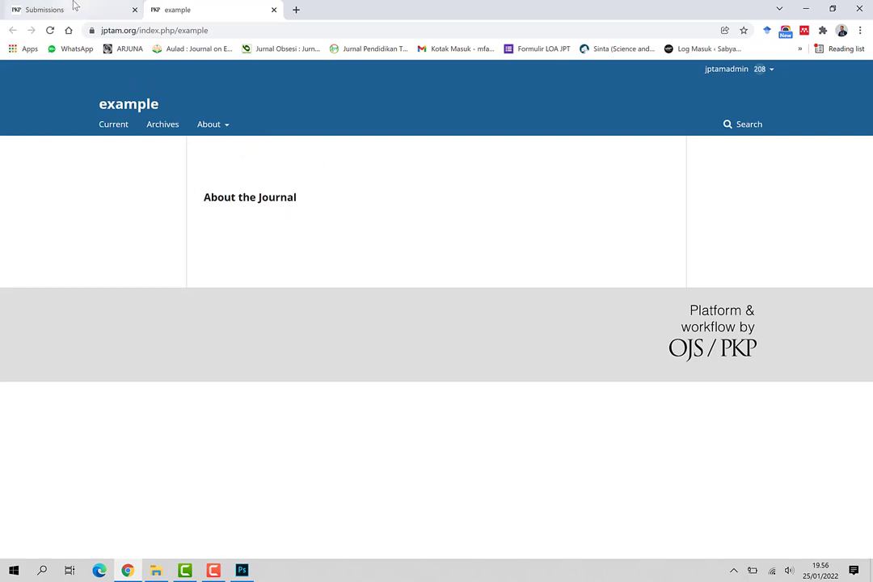
pyautogui.click(213, 571)
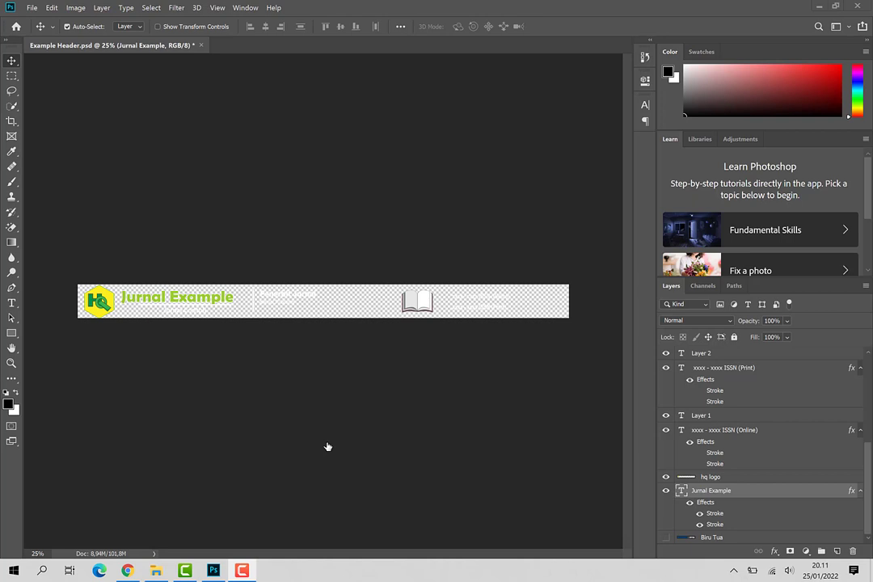
pyautogui.moveTo(818, 8)
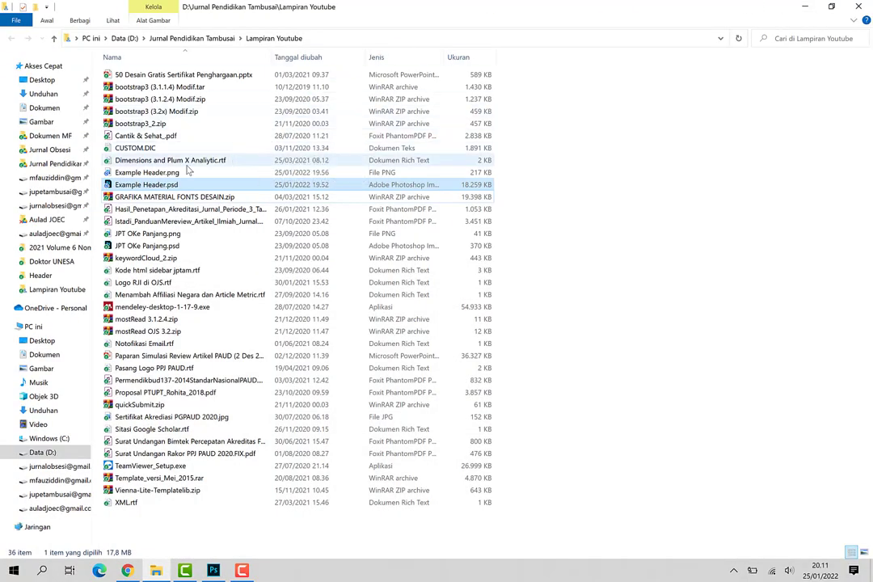
pyautogui.moveTo(147, 172)
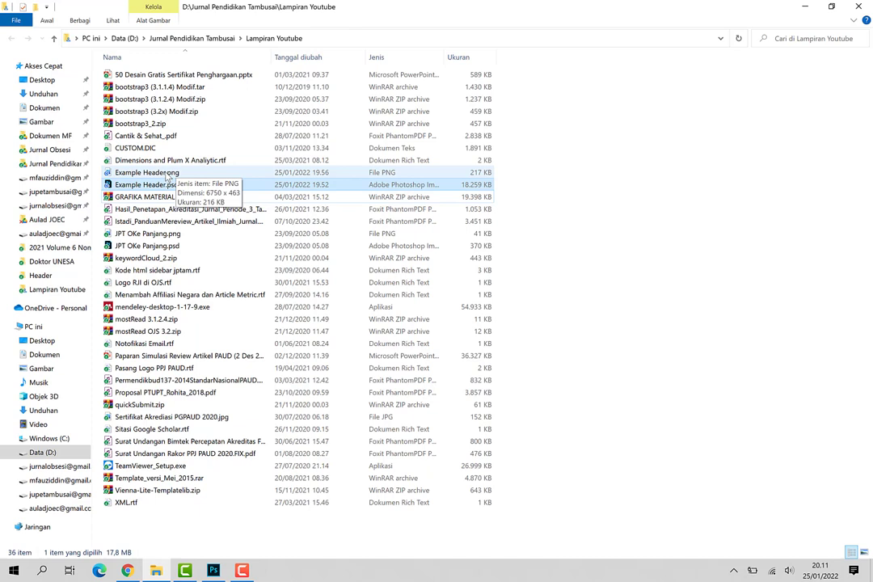
# Step: Open Example Header.png (6750 x 463 px) in Paint using Open with
pyautogui.click(146, 173)
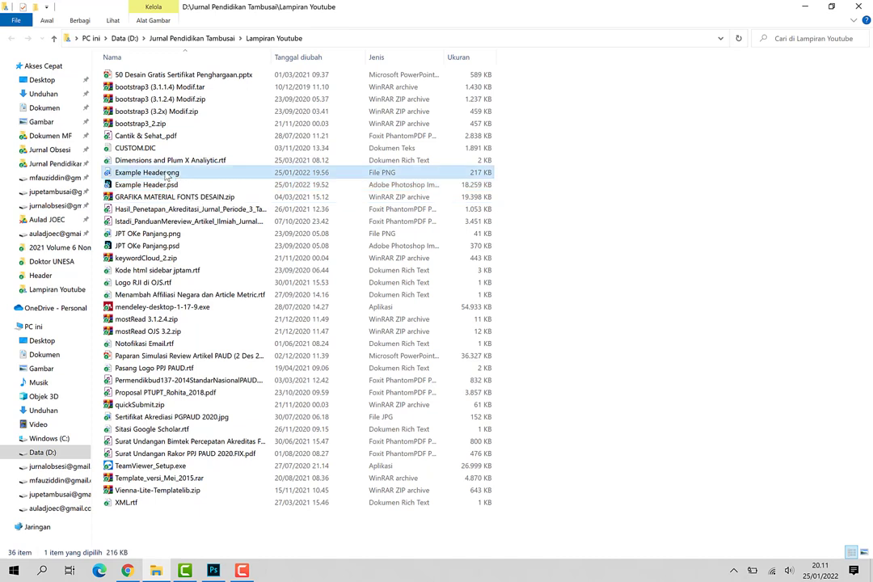
pyautogui.rightClick(147, 172)
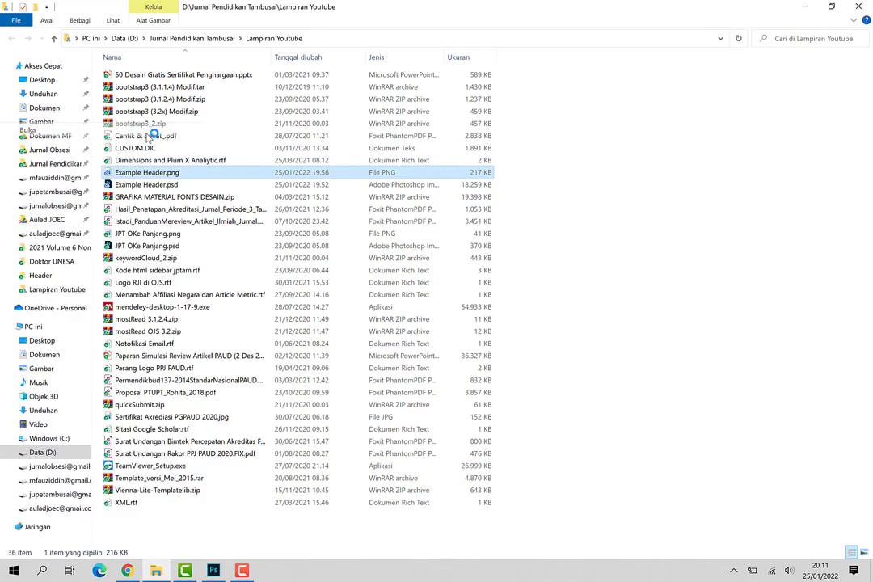
pyautogui.doubleClick(147, 172)
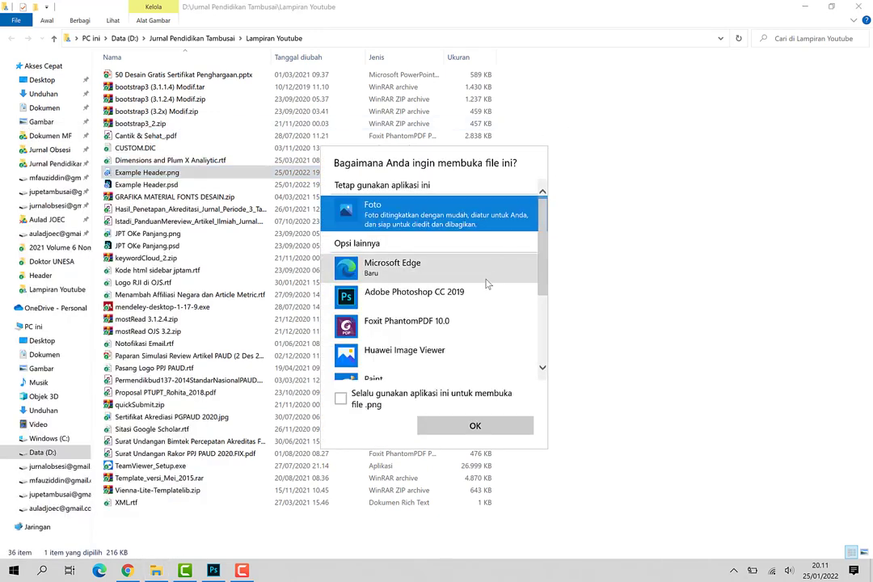
pyautogui.scroll(-3)
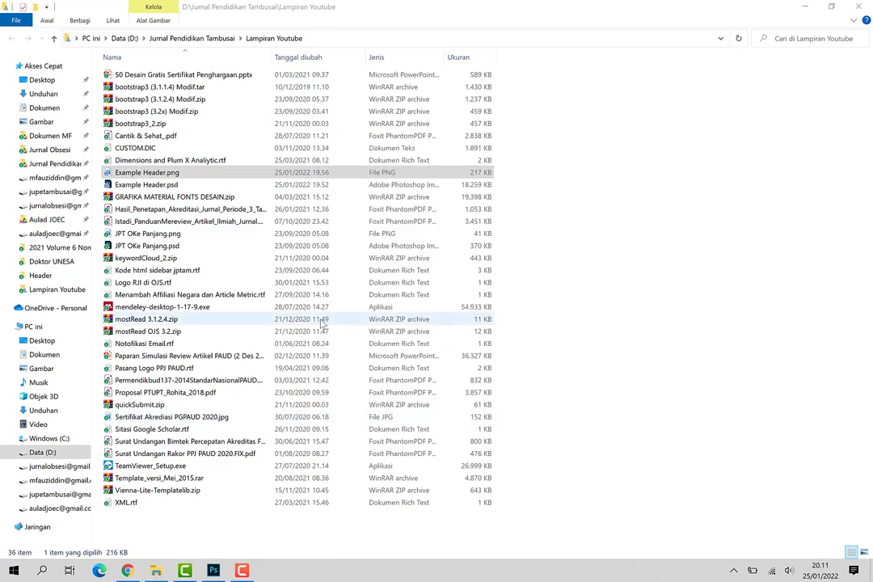
pyautogui.doubleClick(146, 172)
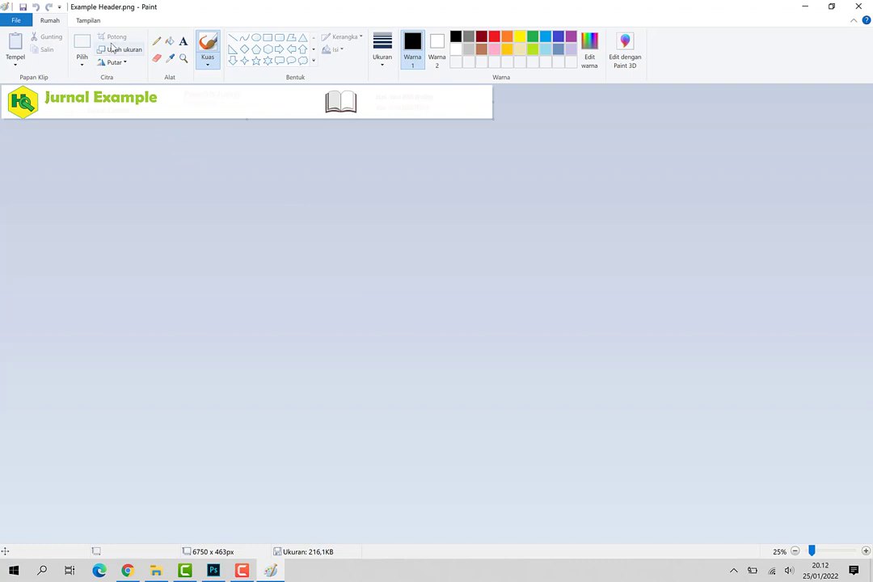
pyautogui.moveTo(427, 98)
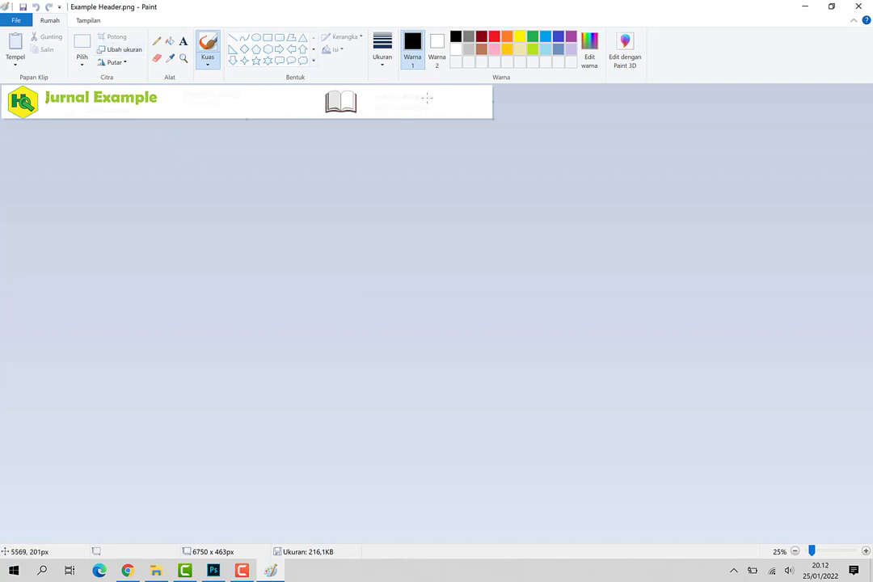
pyautogui.moveTo(213, 102)
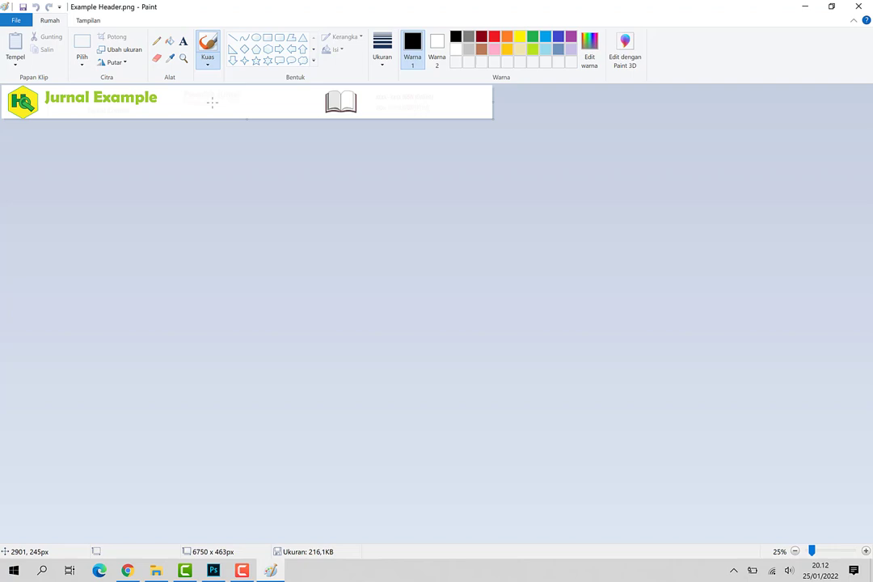
pyautogui.moveTo(212, 102)
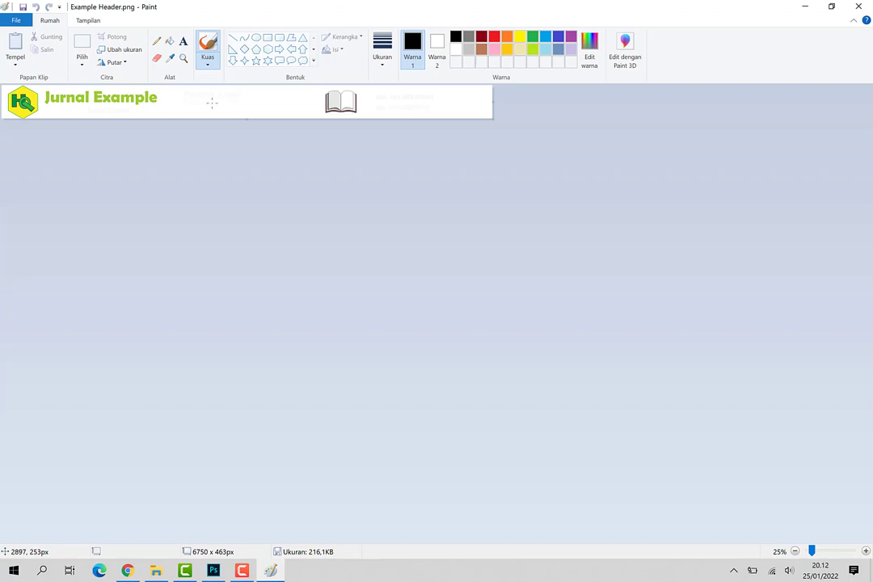
pyautogui.moveTo(176, 100)
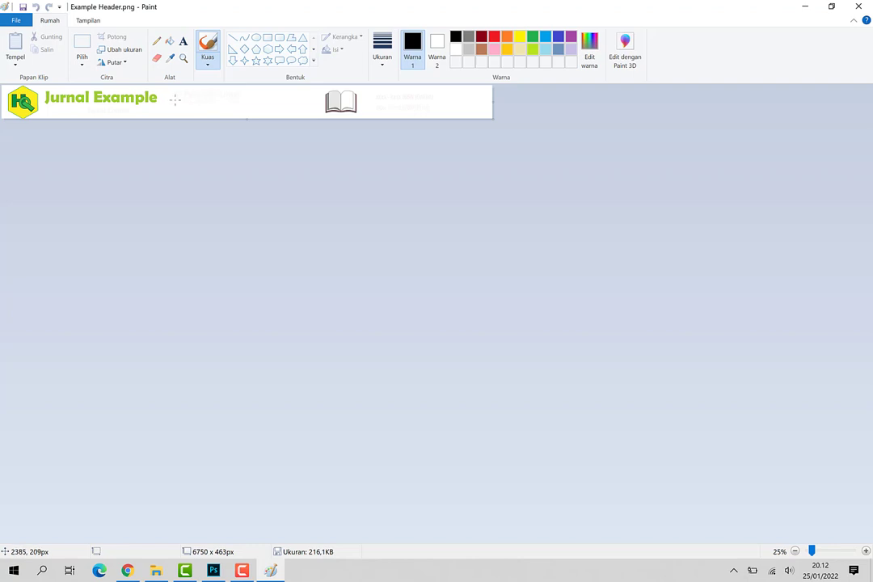
pyautogui.moveTo(179, 100)
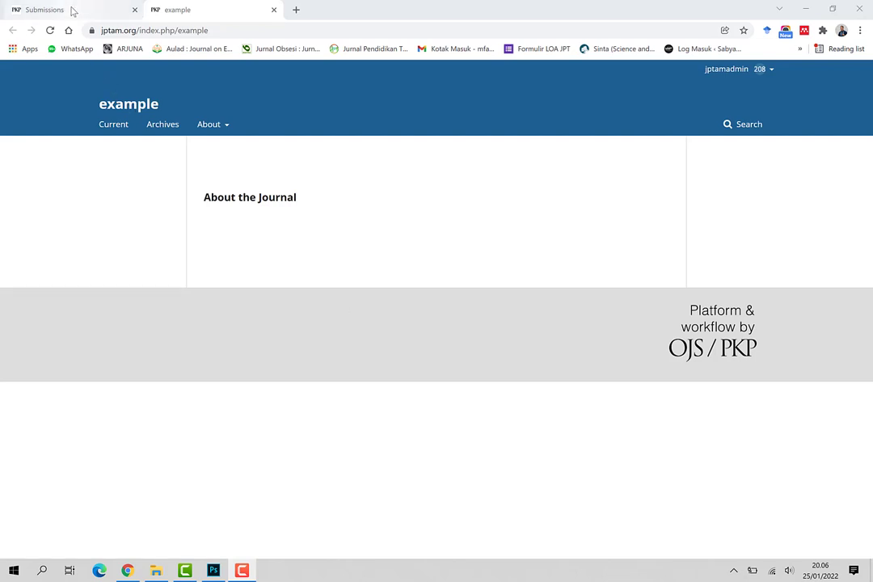
# Step: Switch to the OJS Submissions dashboard and show the Journal, Website, Workflow and Distribution settings
pyautogui.click(45, 9)
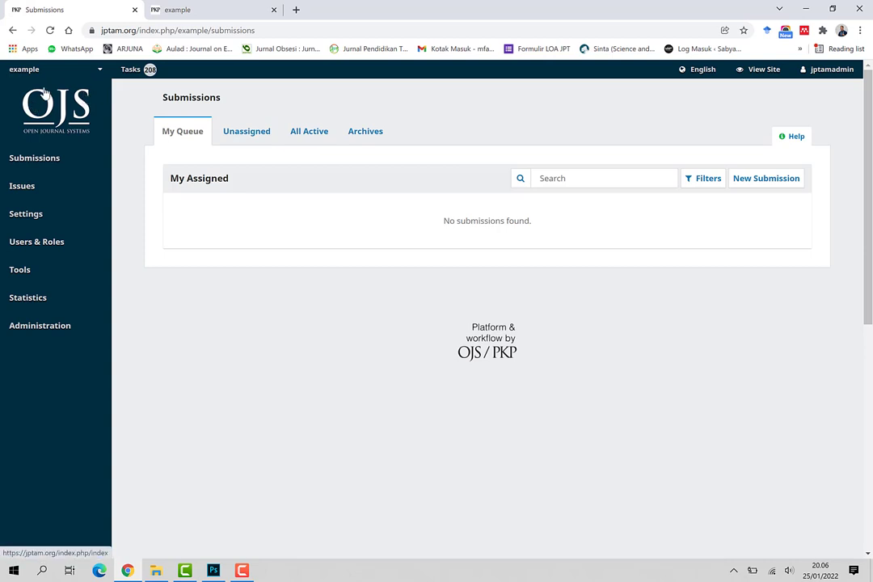
pyautogui.moveTo(314, 368)
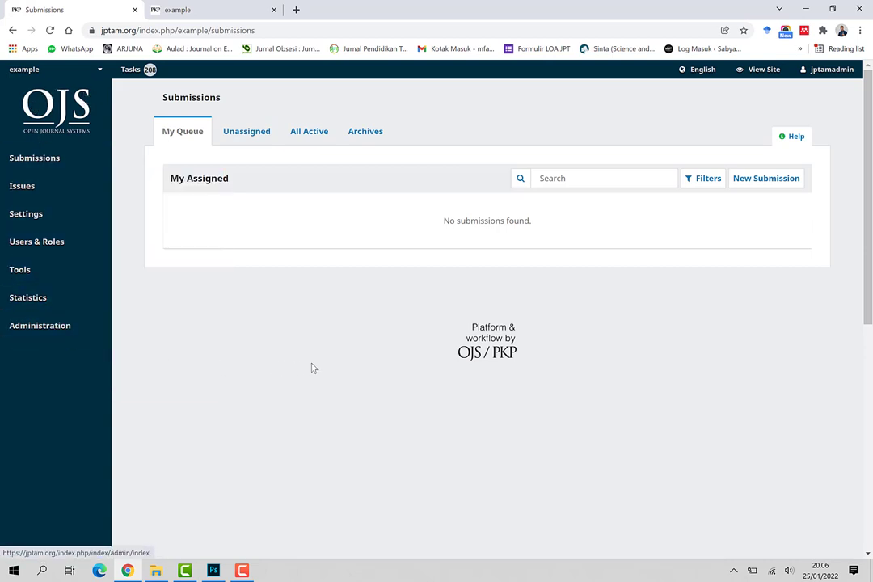
pyautogui.moveTo(300, 261)
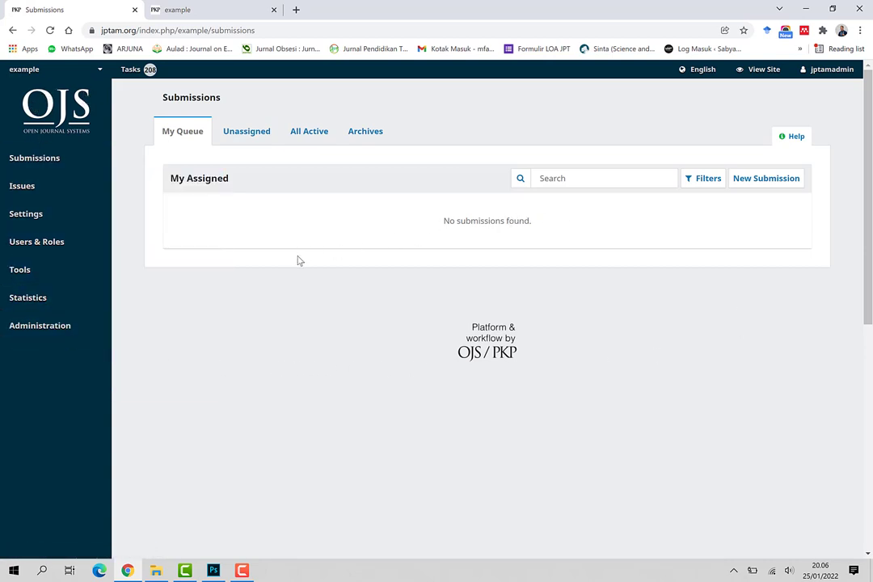
pyautogui.moveTo(127, 210)
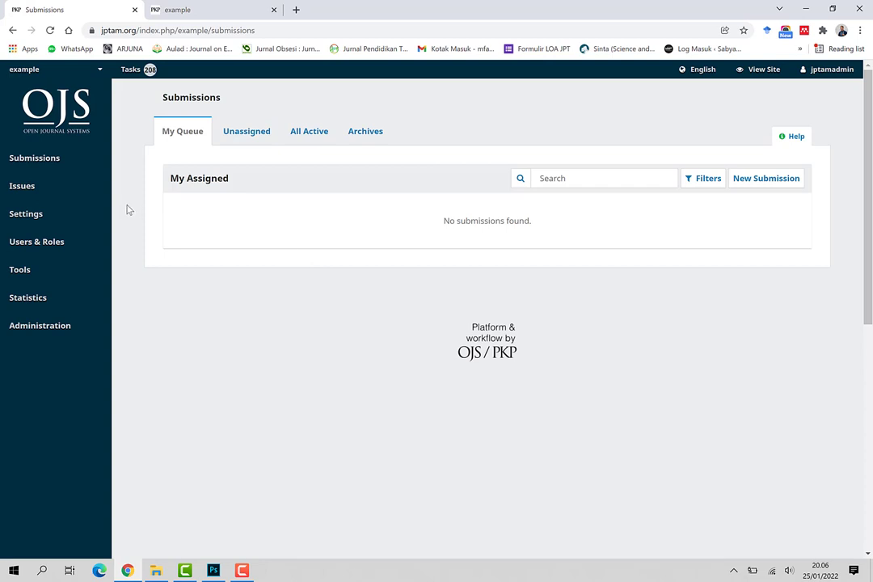
pyautogui.click(25, 213)
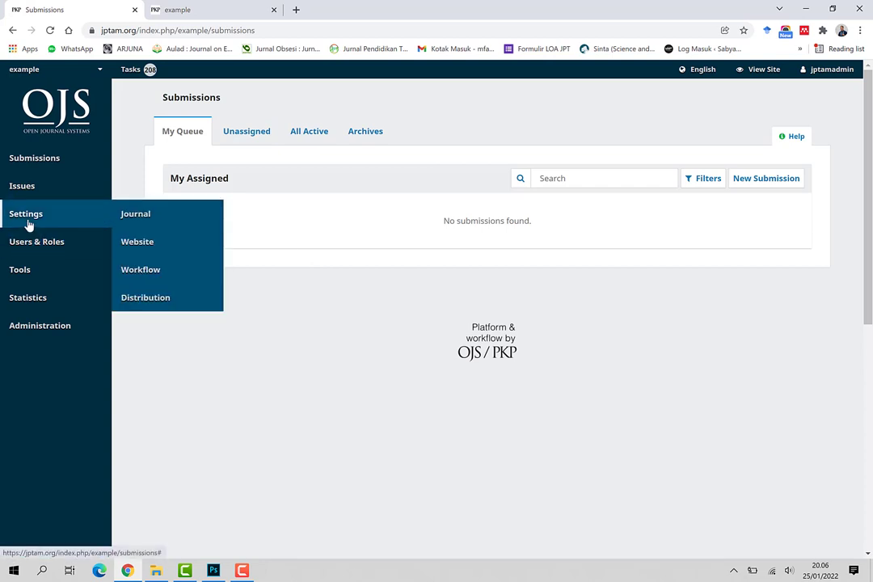
pyautogui.moveTo(135, 214)
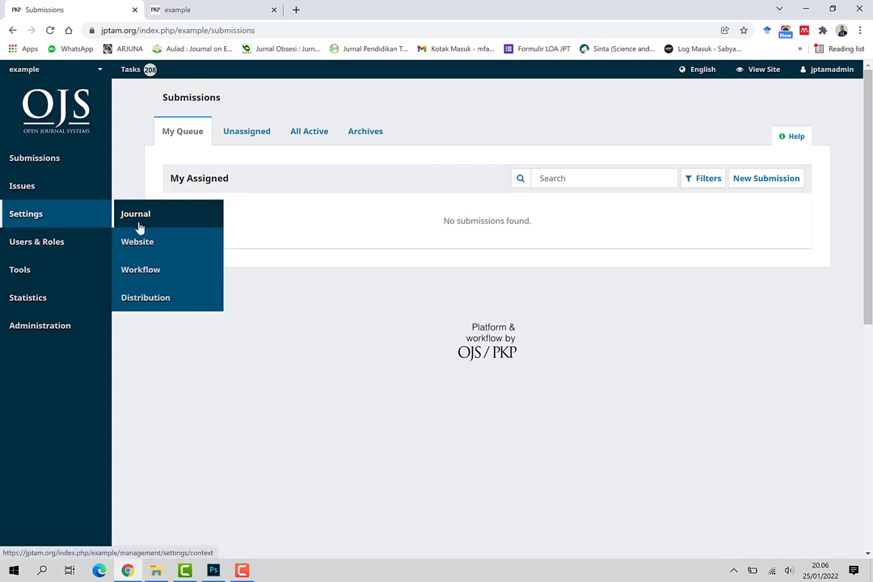
# Step: Go to Settings > Website and show the Appearance Setup section with the Logo field
pyautogui.click(136, 241)
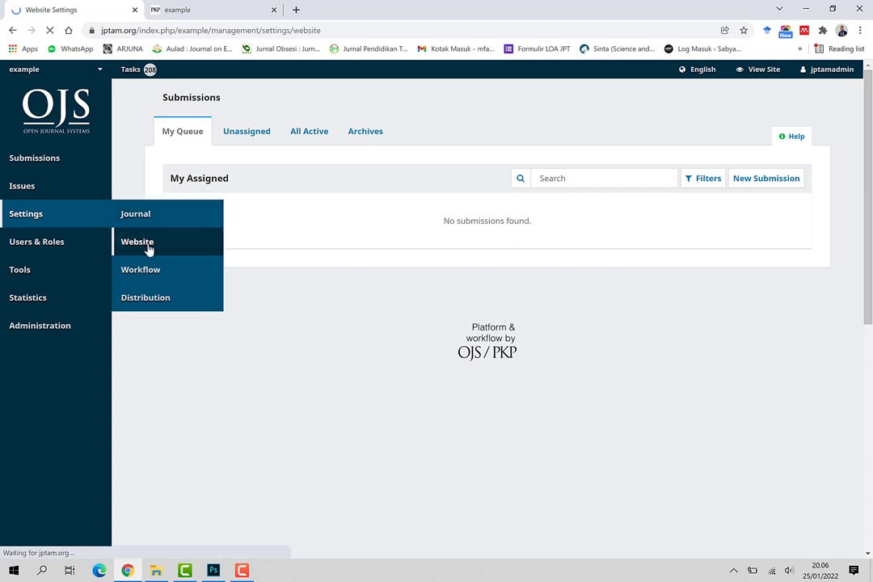
pyautogui.click(137, 241)
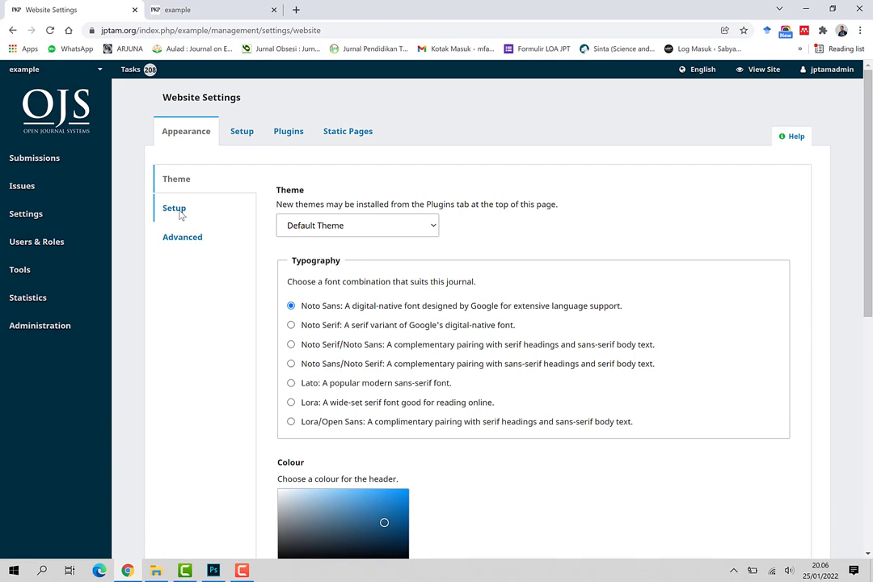
pyautogui.click(174, 207)
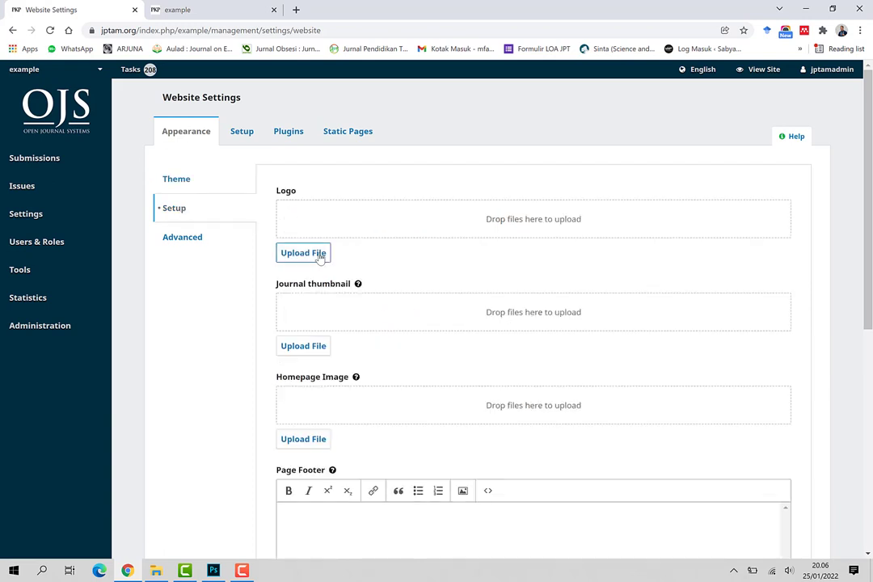
# Step: Upload Example Header.png as the Logo and save the Appearance Setup
pyautogui.click(304, 253)
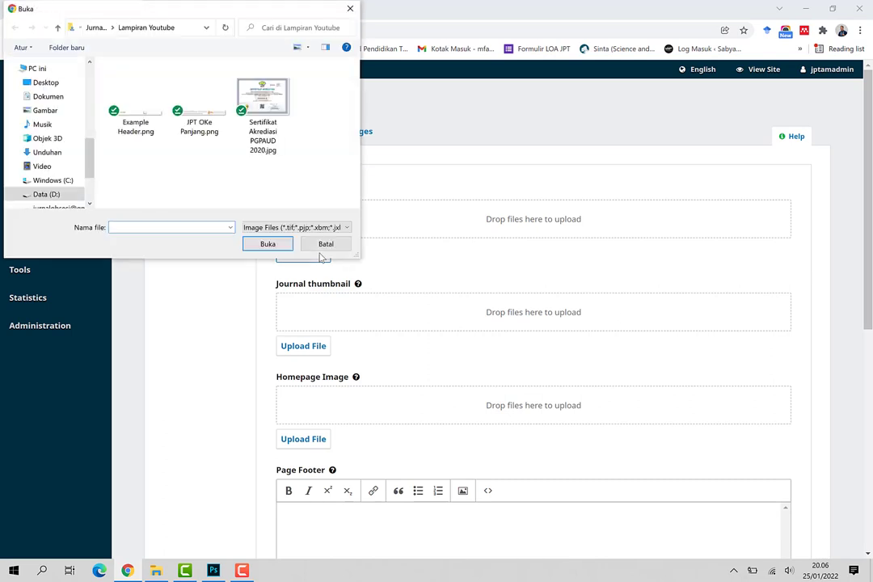
pyautogui.moveTo(135, 97)
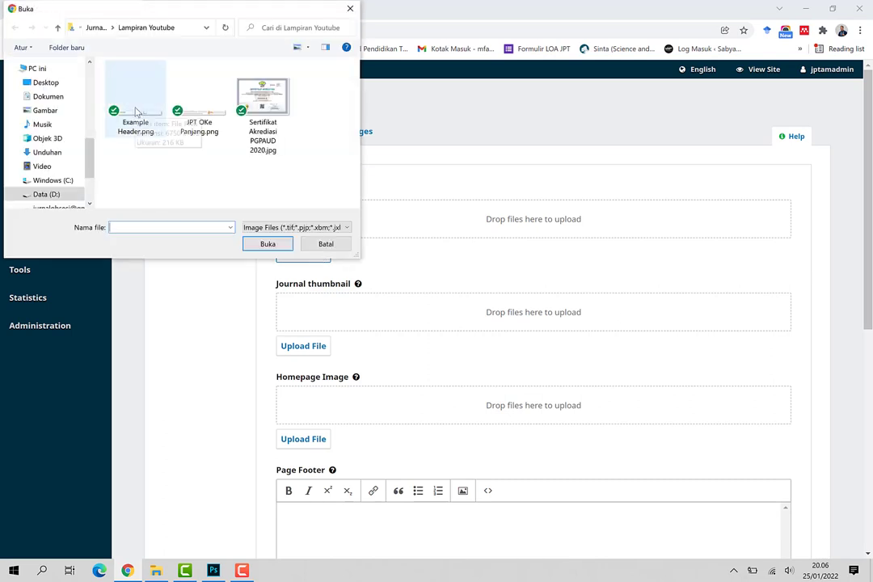
pyautogui.click(135, 93)
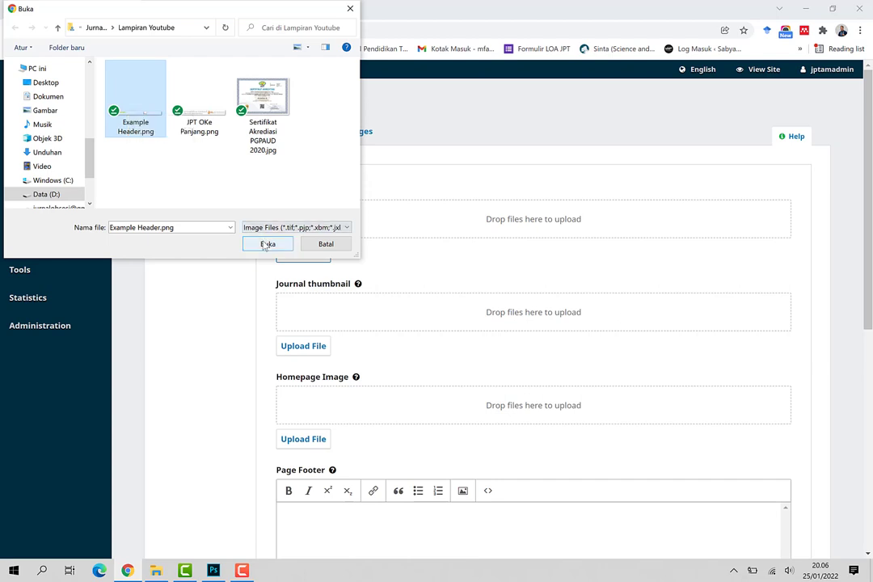
pyautogui.click(268, 244)
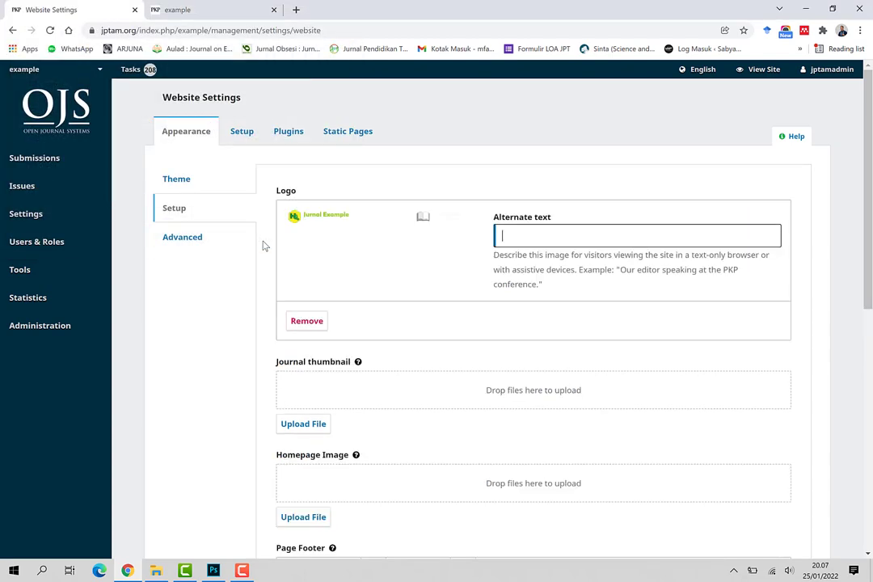
pyautogui.moveTo(626, 324)
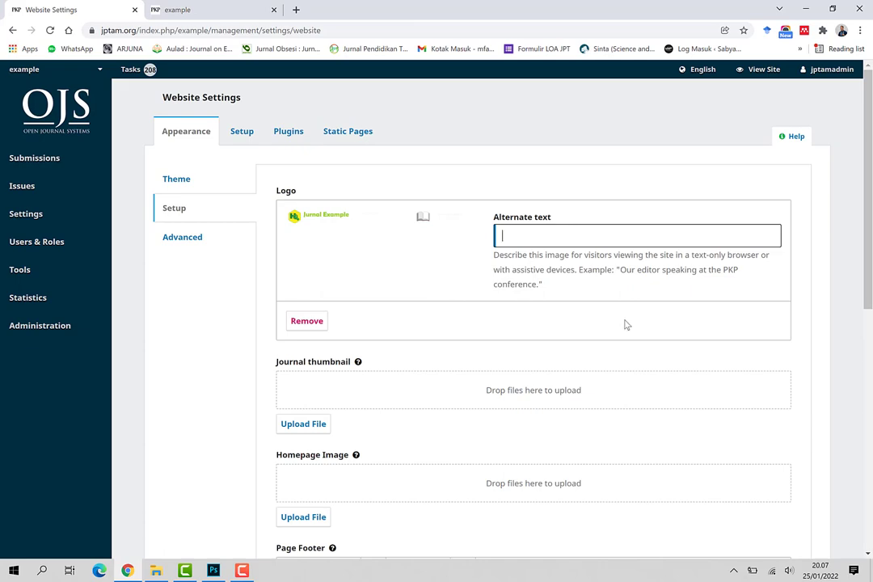
pyautogui.scroll(-3)
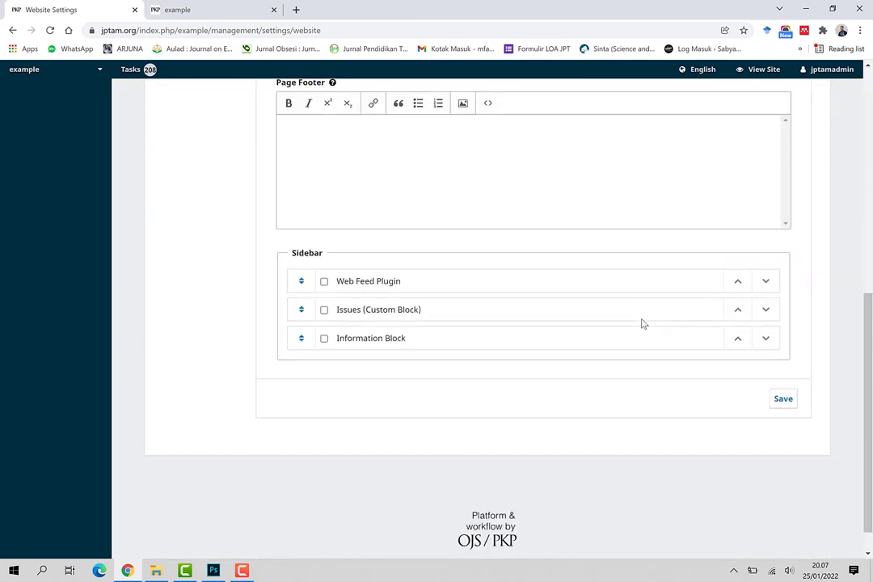
pyautogui.click(783, 398)
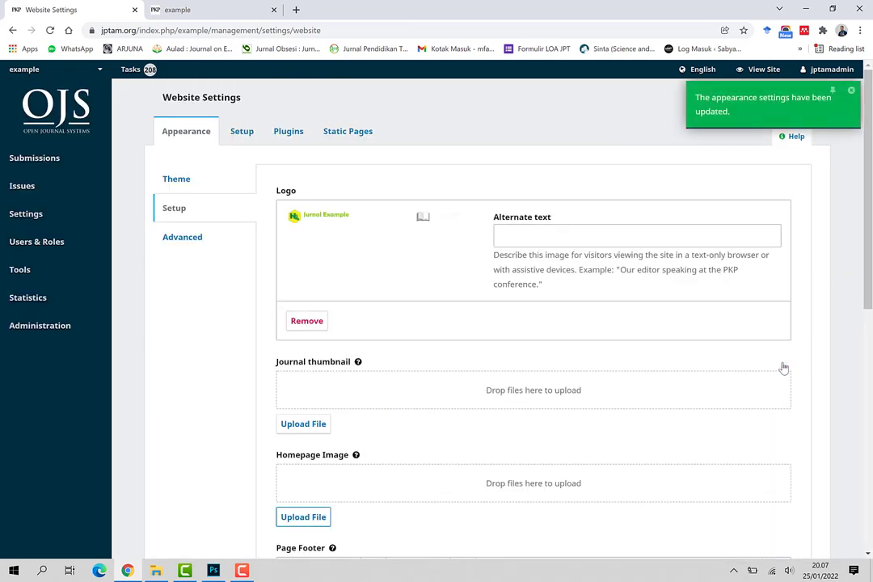
pyautogui.click(178, 9)
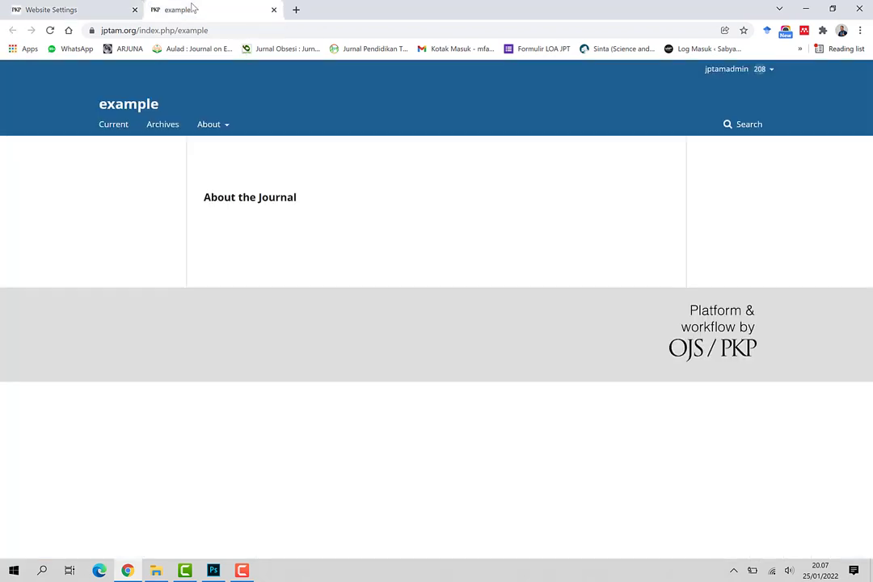
pyautogui.click(51, 31)
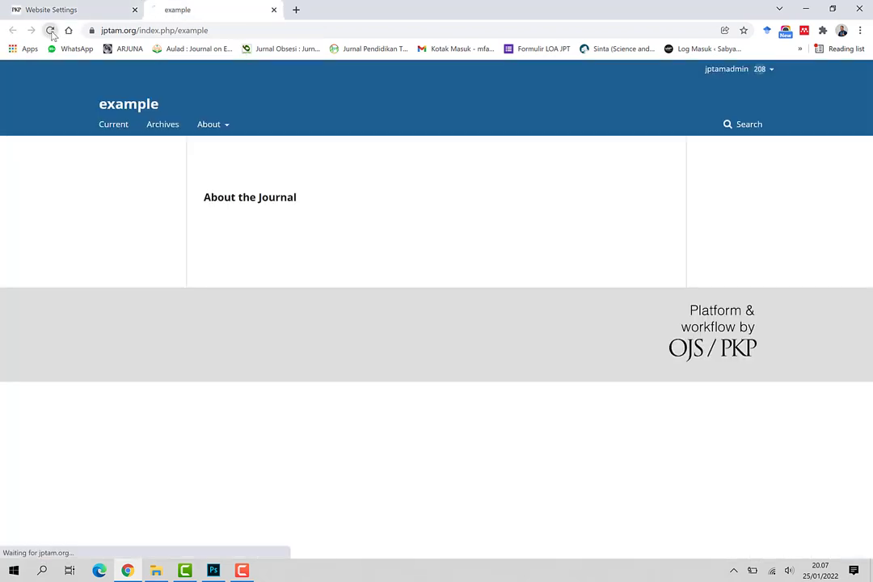
pyautogui.click(51, 30)
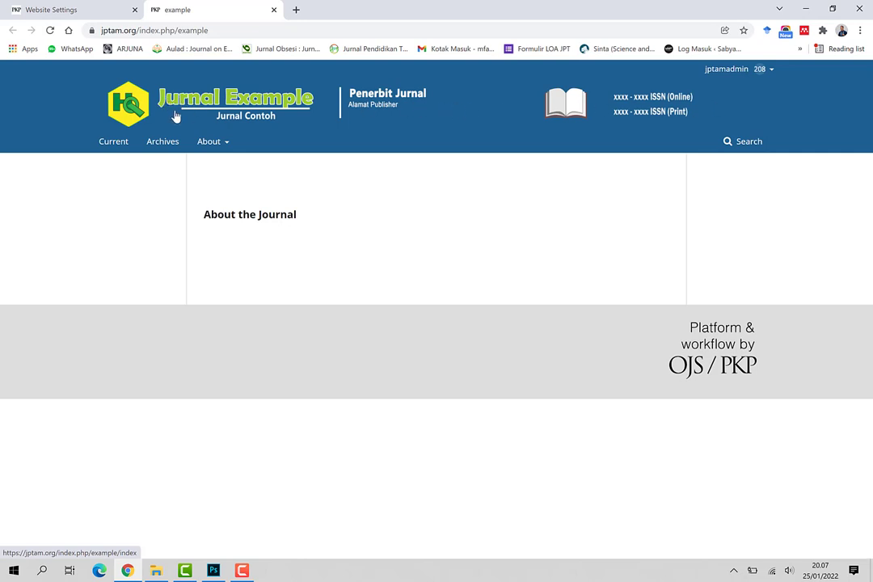
pyautogui.moveTo(170, 115)
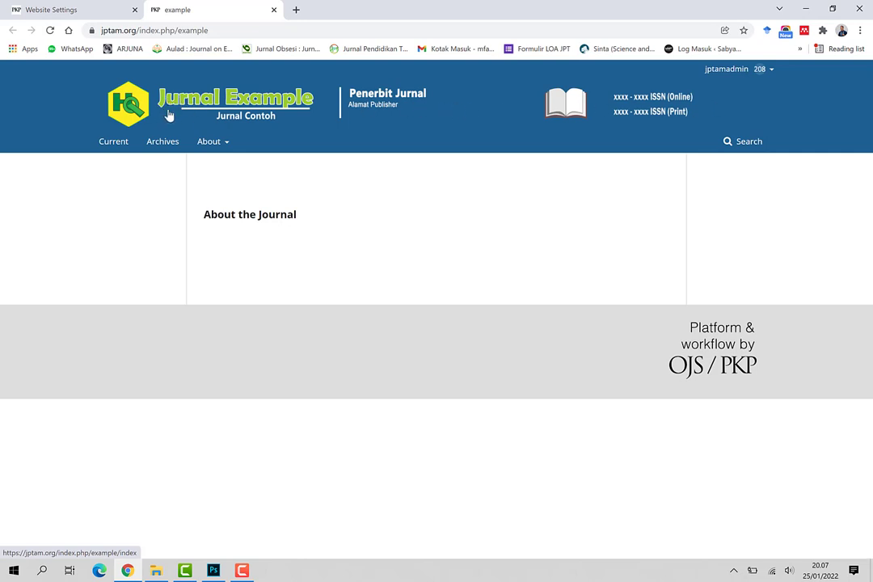
pyautogui.moveTo(226, 111)
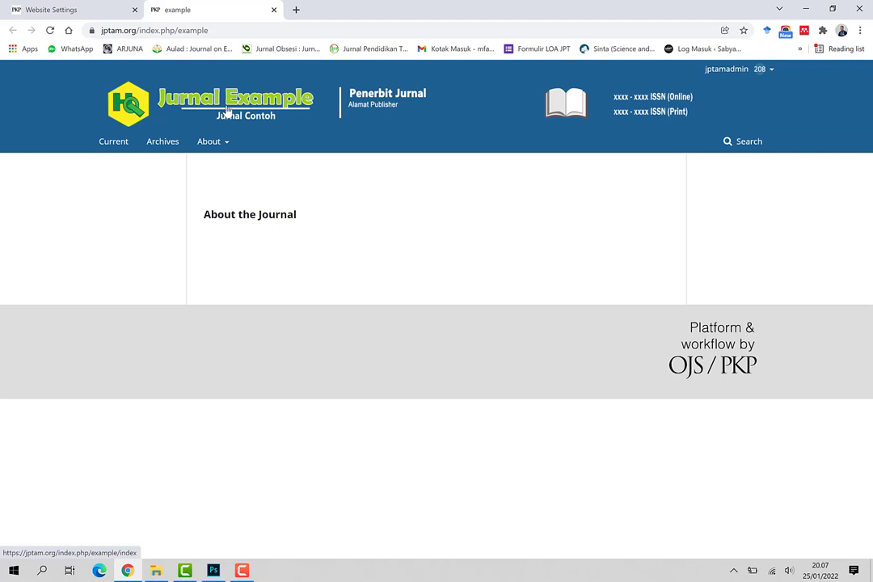
pyautogui.moveTo(495, 108)
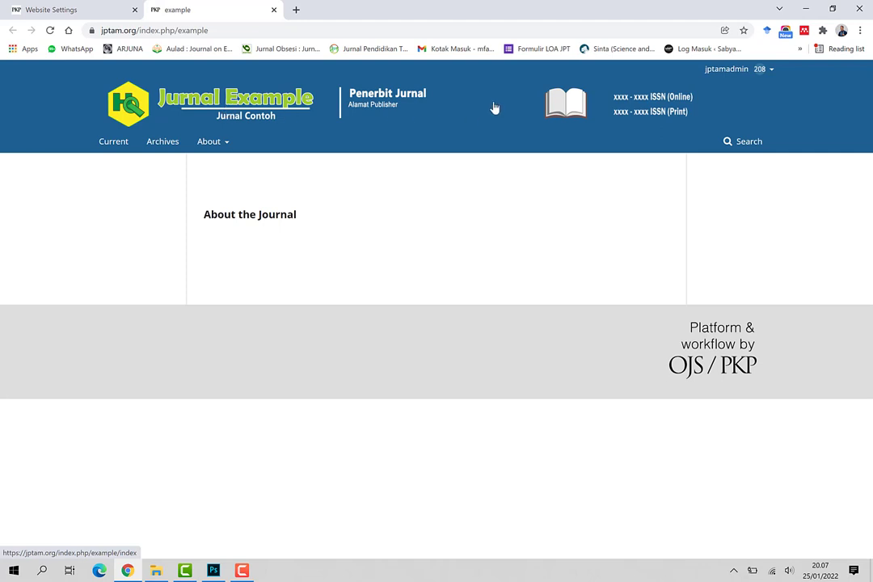
pyautogui.moveTo(127, 125)
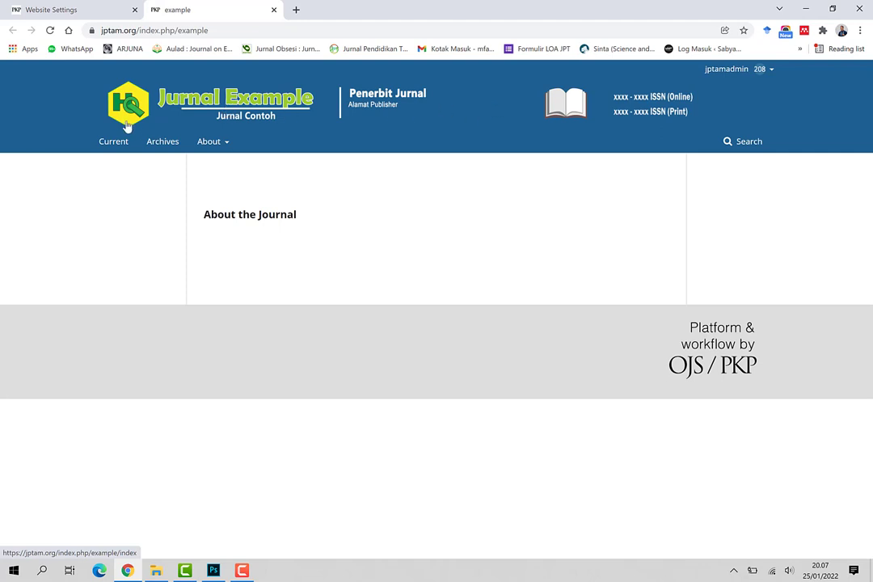
pyautogui.moveTo(380, 136)
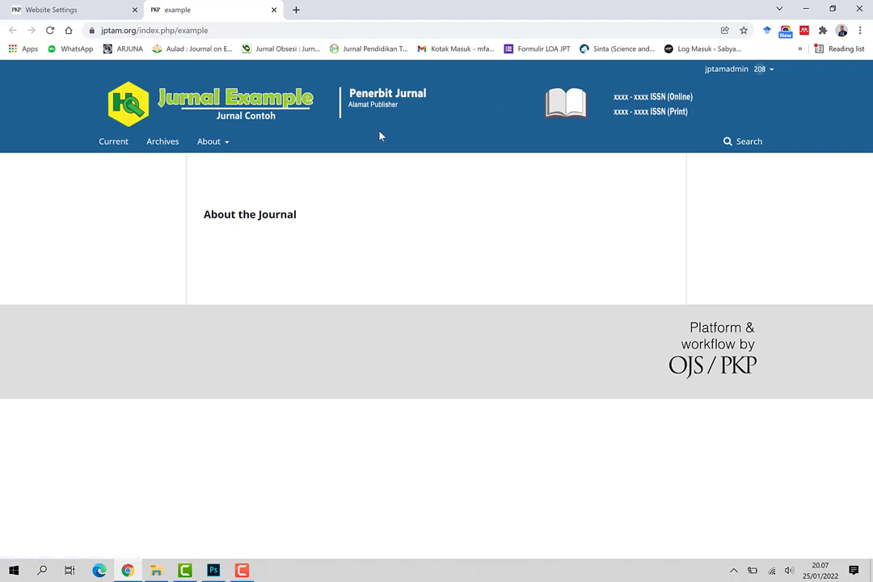
pyautogui.moveTo(171, 100)
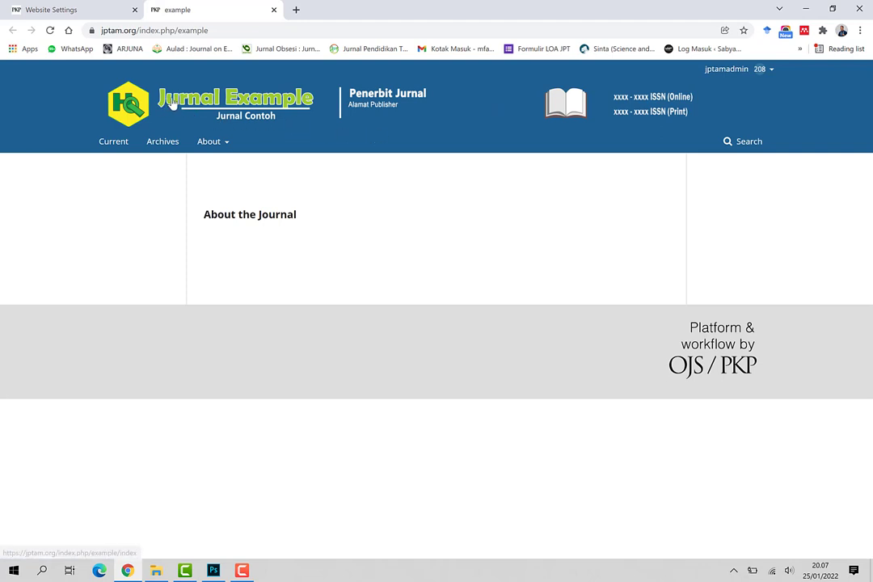
pyautogui.moveTo(255, 109)
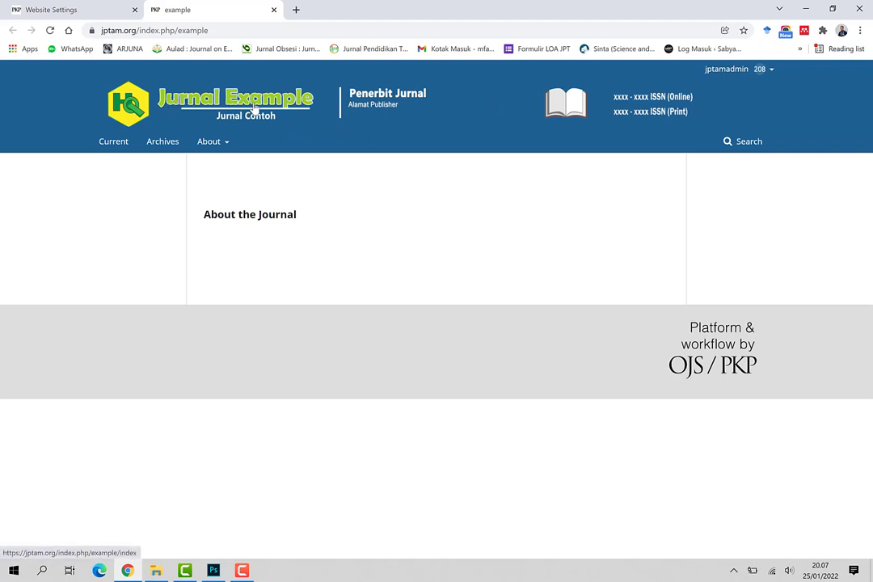
pyautogui.moveTo(384, 104)
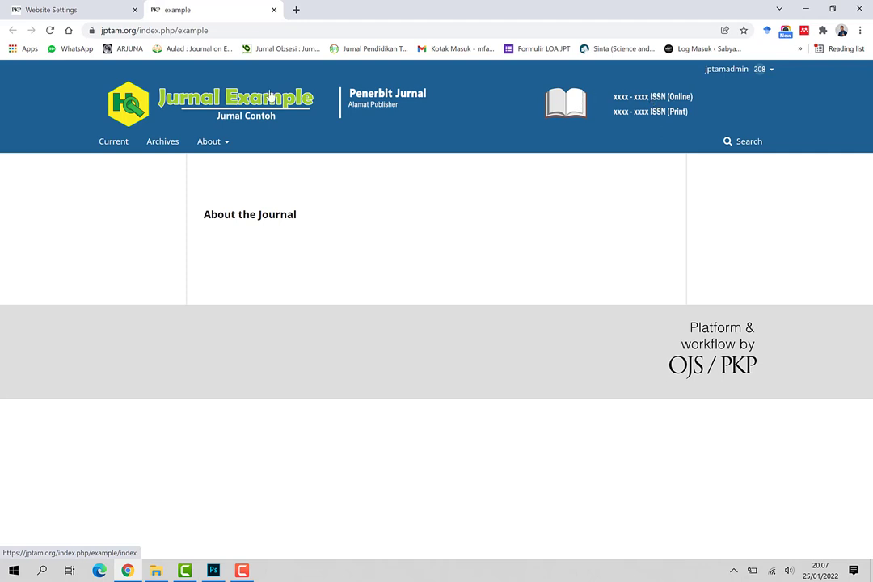
pyautogui.moveTo(665, 99)
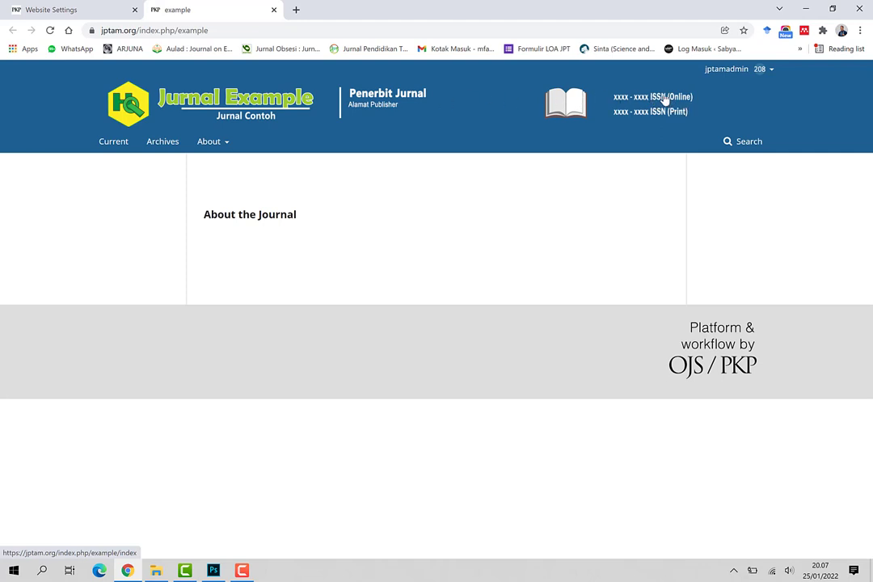
pyautogui.moveTo(166, 100)
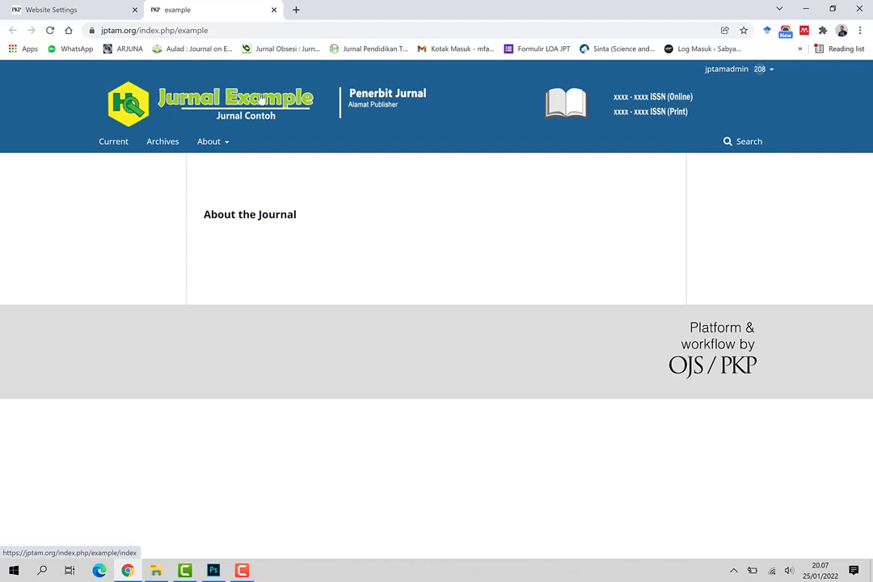
pyautogui.moveTo(377, 93)
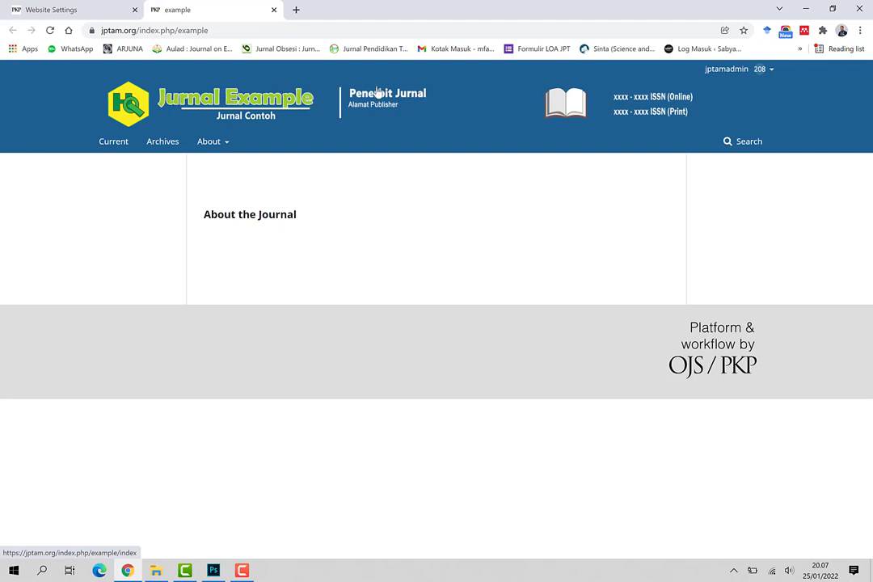
pyautogui.moveTo(505, 99)
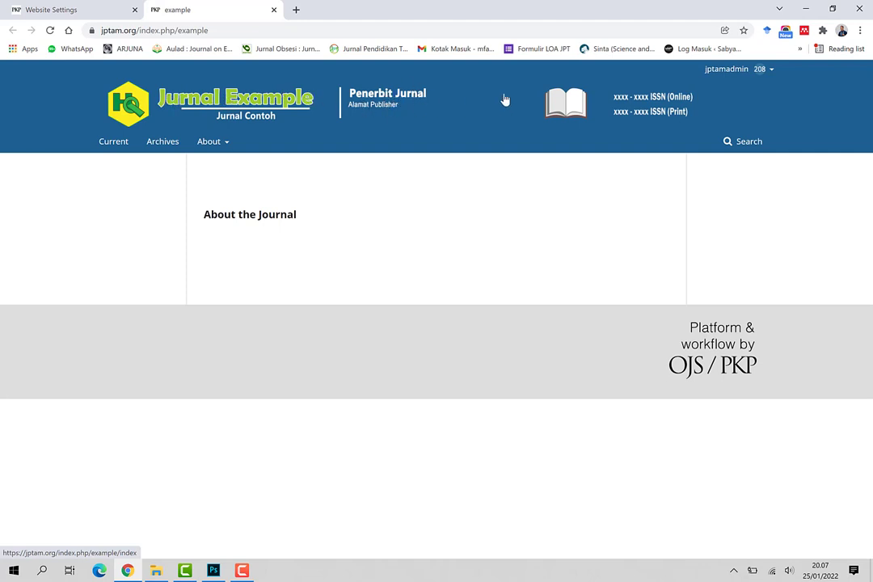
pyautogui.moveTo(661, 86)
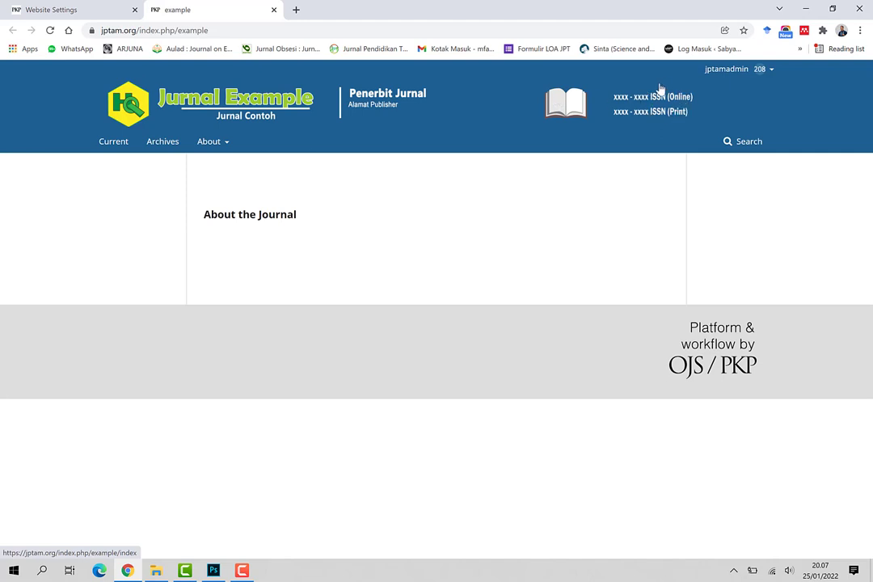
pyautogui.moveTo(637, 108)
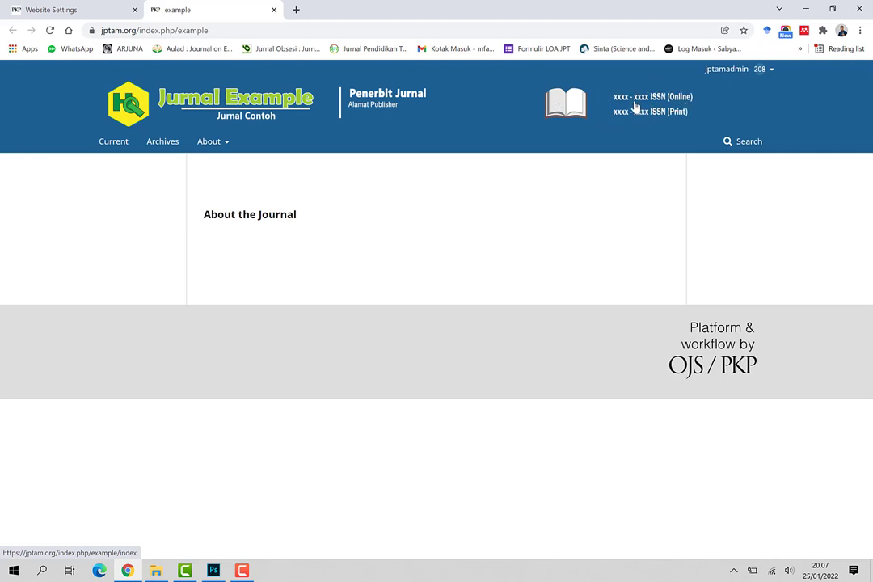
pyautogui.moveTo(412, 126)
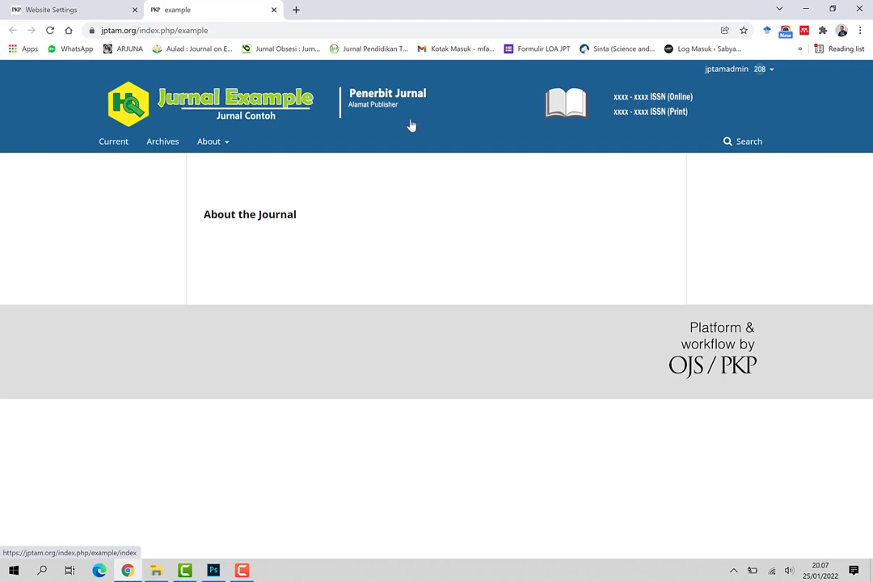
pyautogui.moveTo(57, 107)
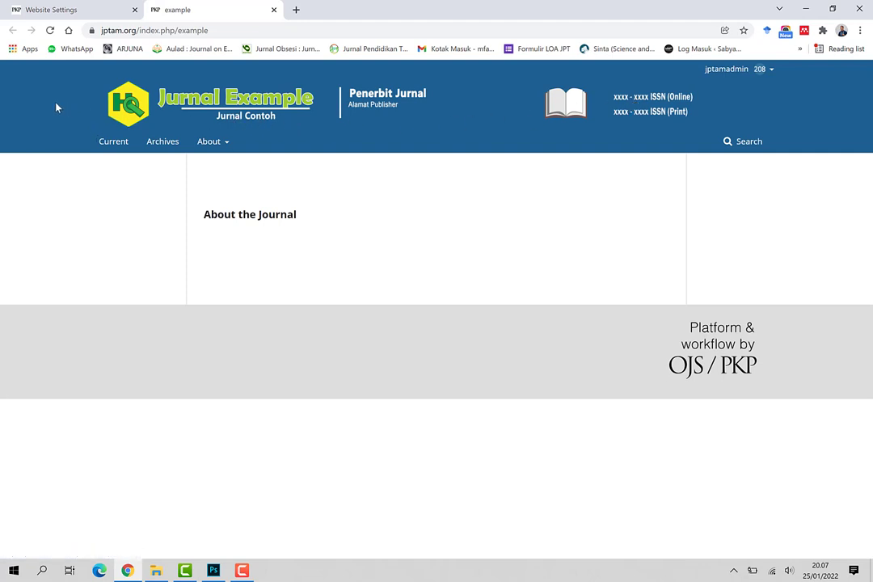
pyautogui.moveTo(376, 103)
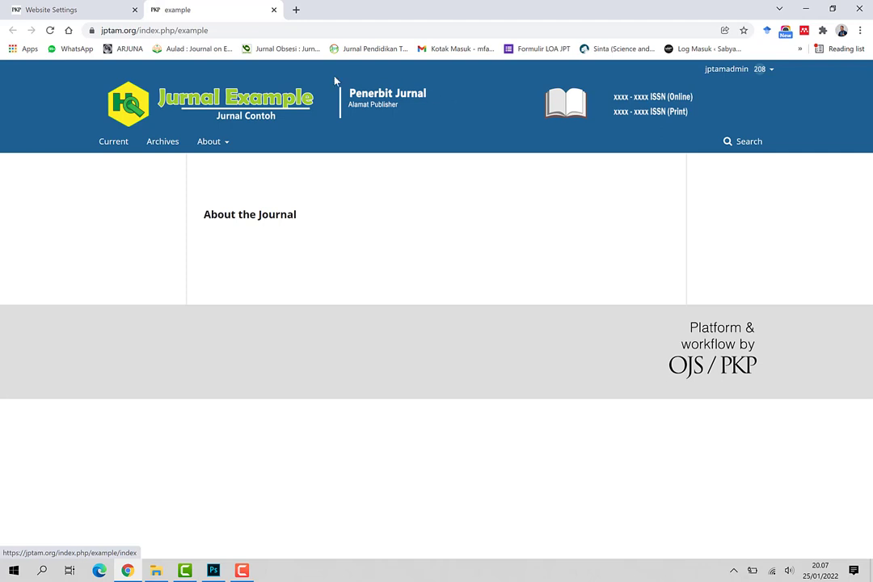
pyautogui.moveTo(191, 101)
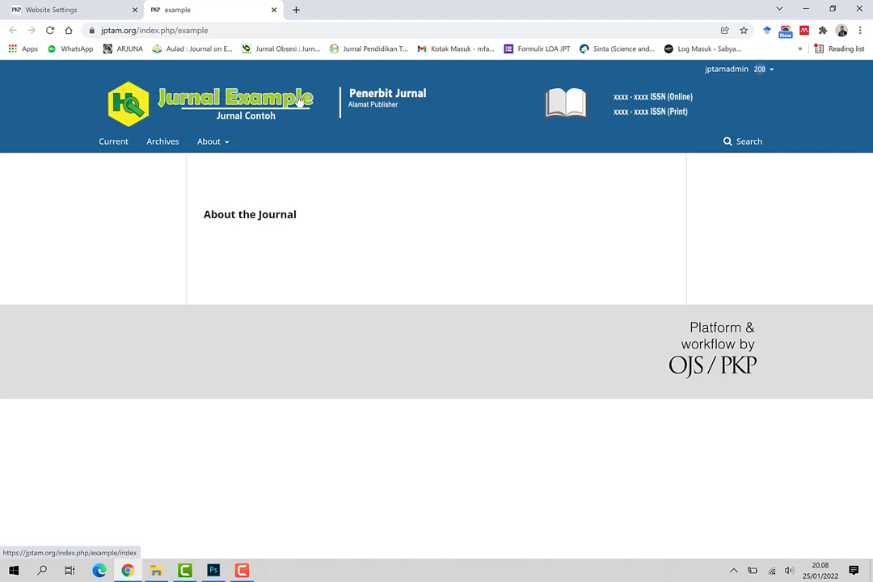
pyautogui.moveTo(293, 110)
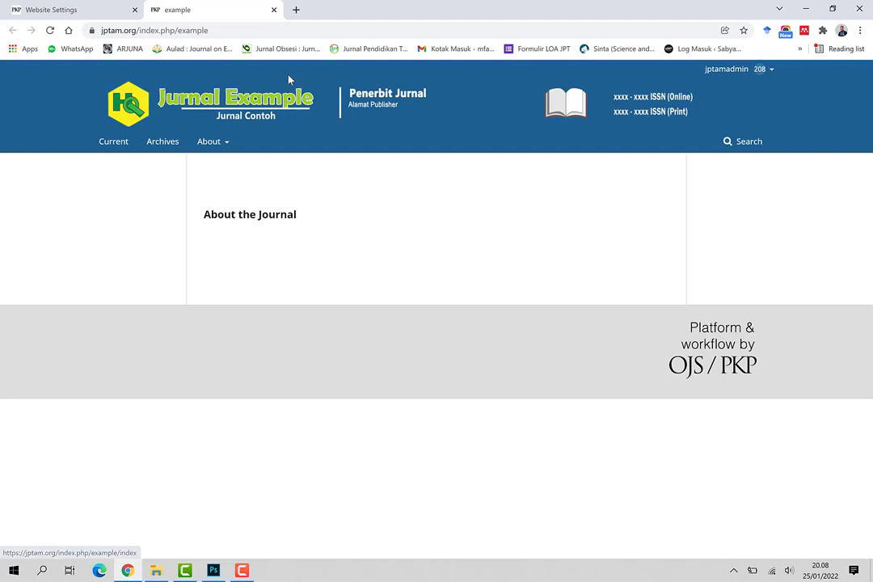
pyautogui.moveTo(277, 97)
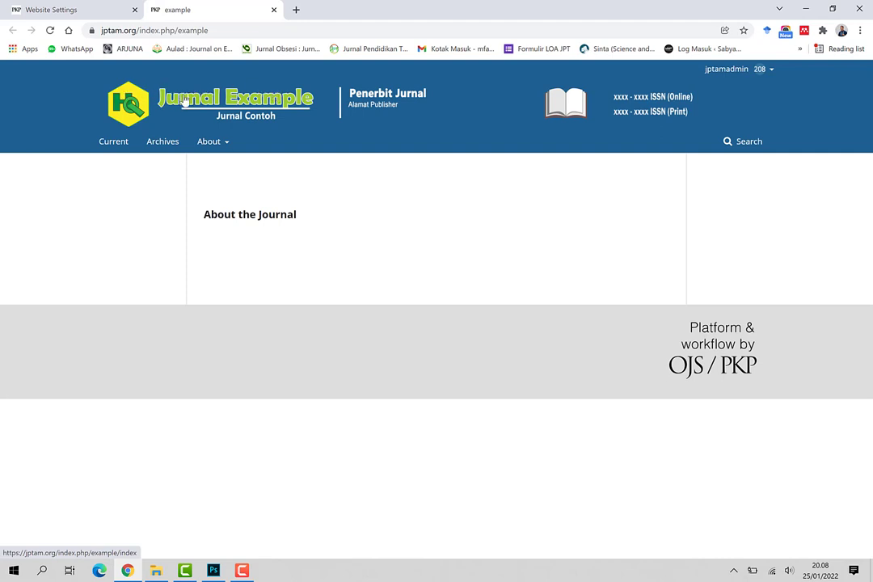
pyautogui.moveTo(247, 111)
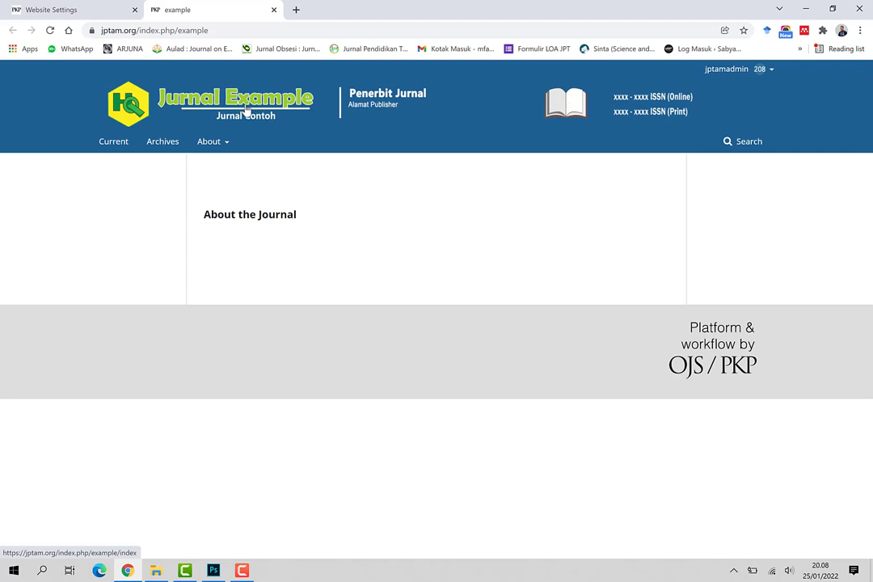
pyautogui.moveTo(235, 125)
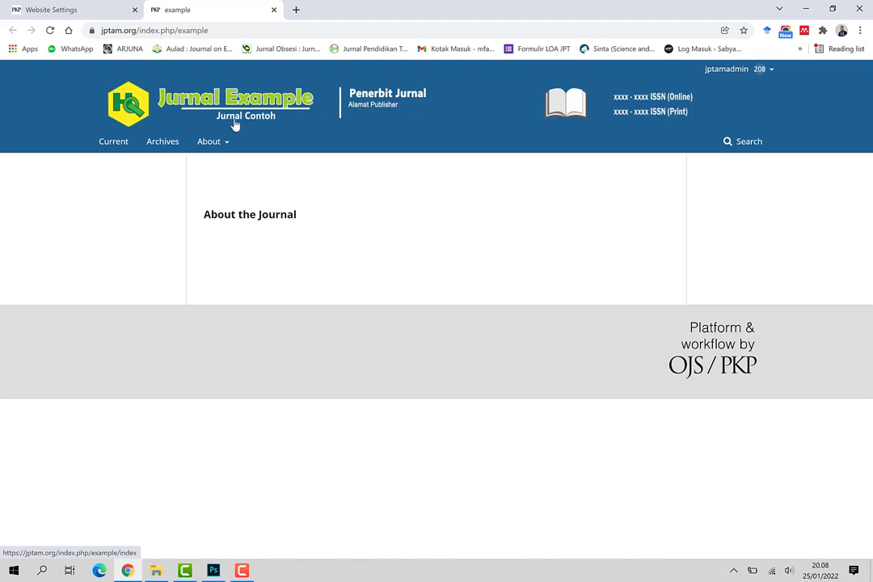
pyautogui.moveTo(325, 117)
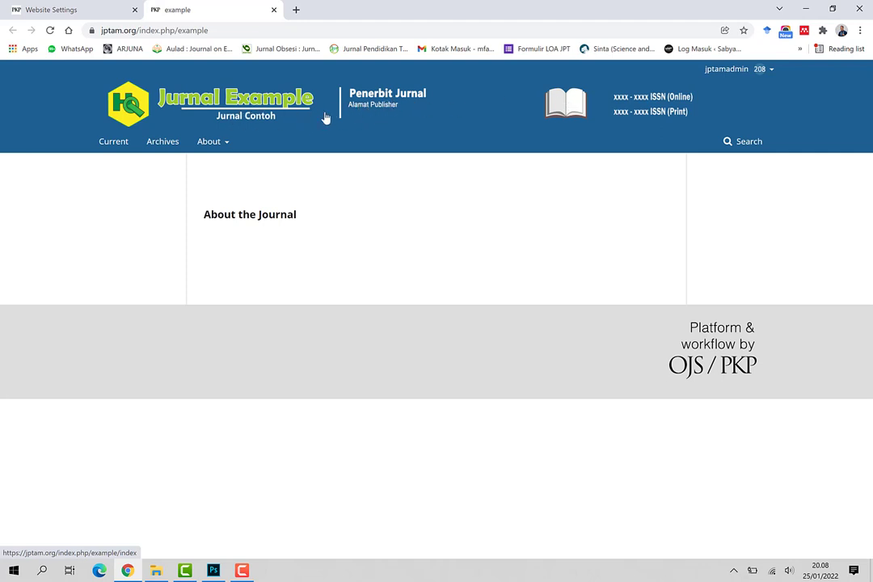
pyautogui.moveTo(426, 103)
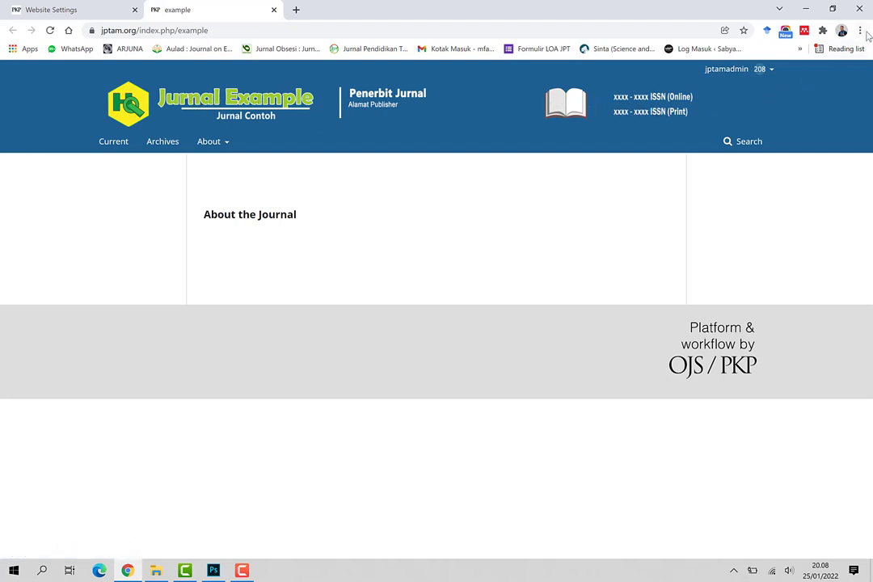
# Step: Clear Chrome's browsing, download history and cached images for All time, then return to the journal tab
pyautogui.click(861, 31)
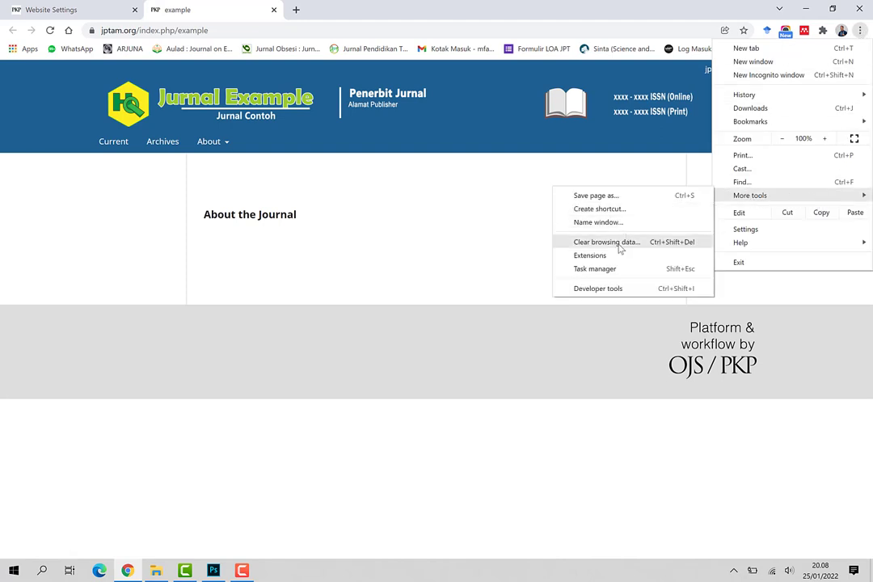
pyautogui.click(607, 242)
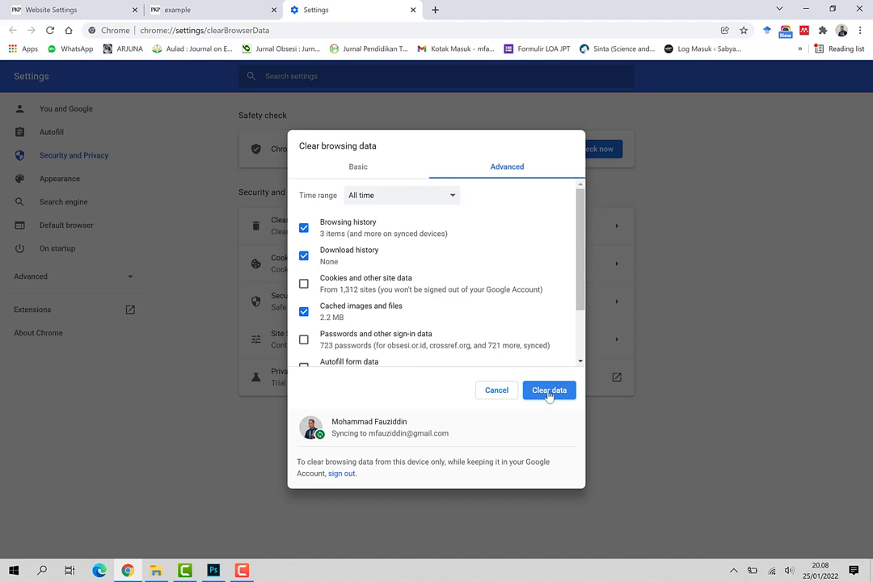
pyautogui.moveTo(429, 200)
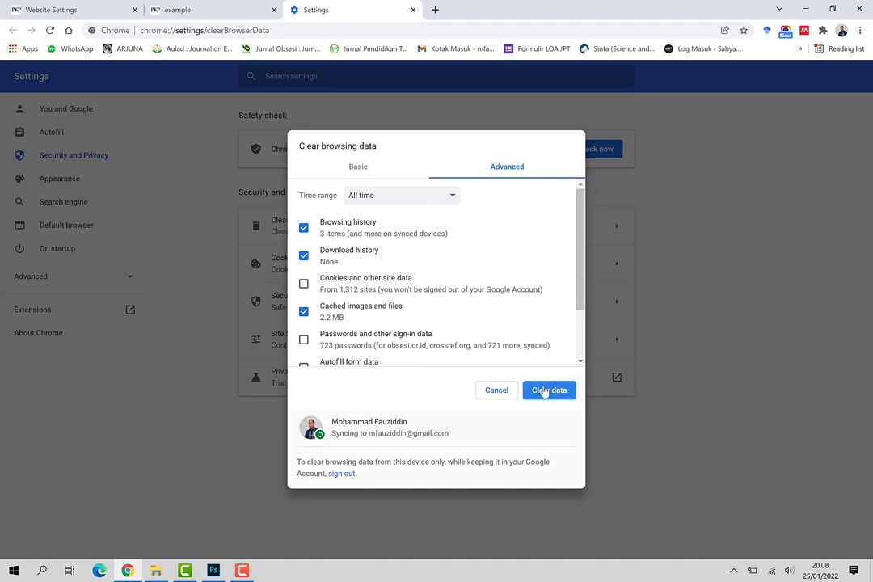
pyautogui.click(549, 390)
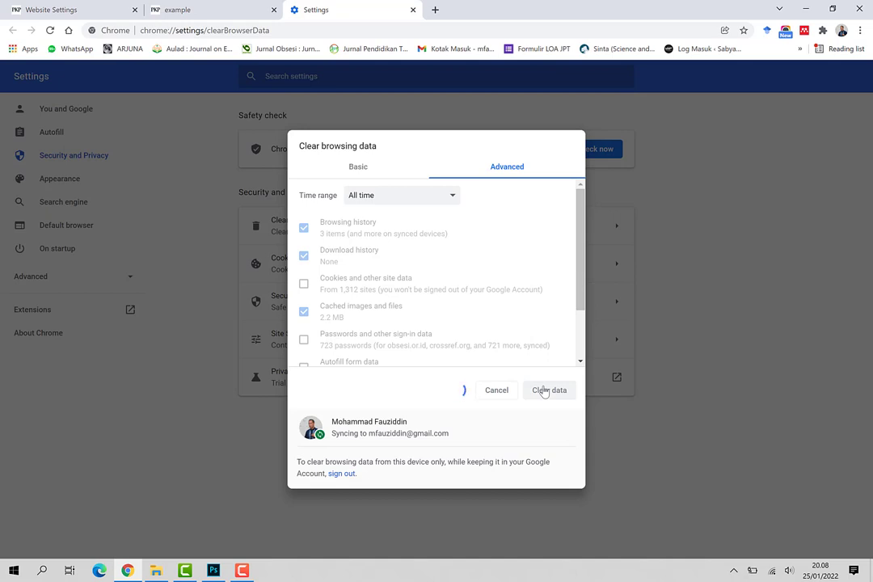
pyautogui.click(550, 390)
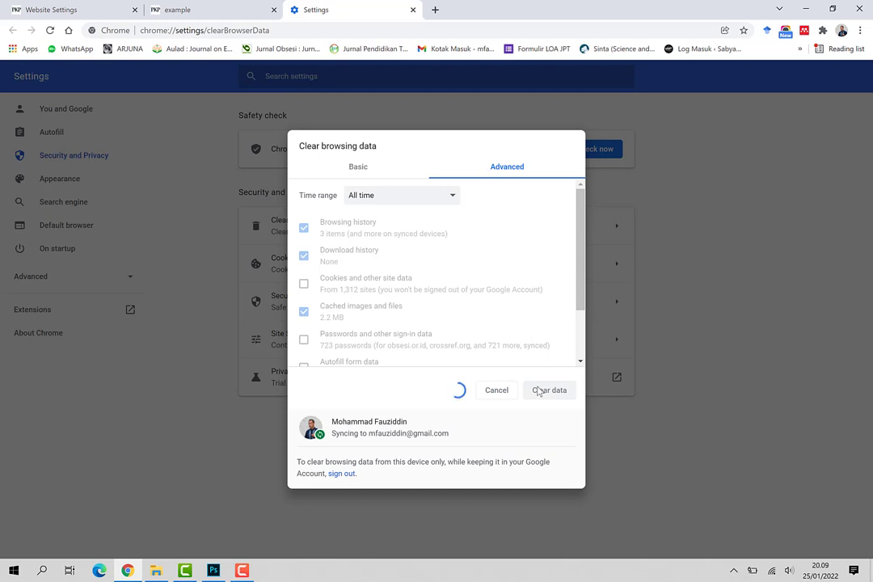
pyautogui.click(549, 389)
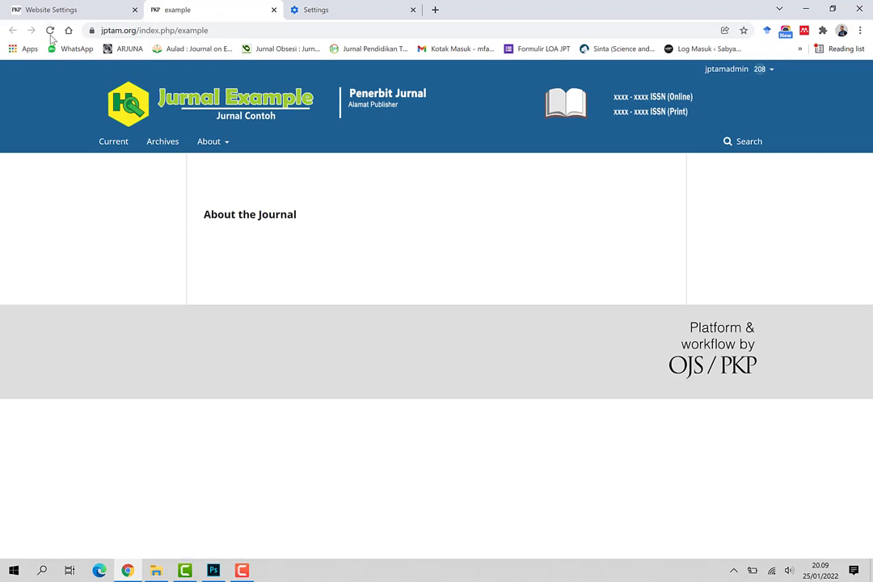
pyautogui.click(50, 30)
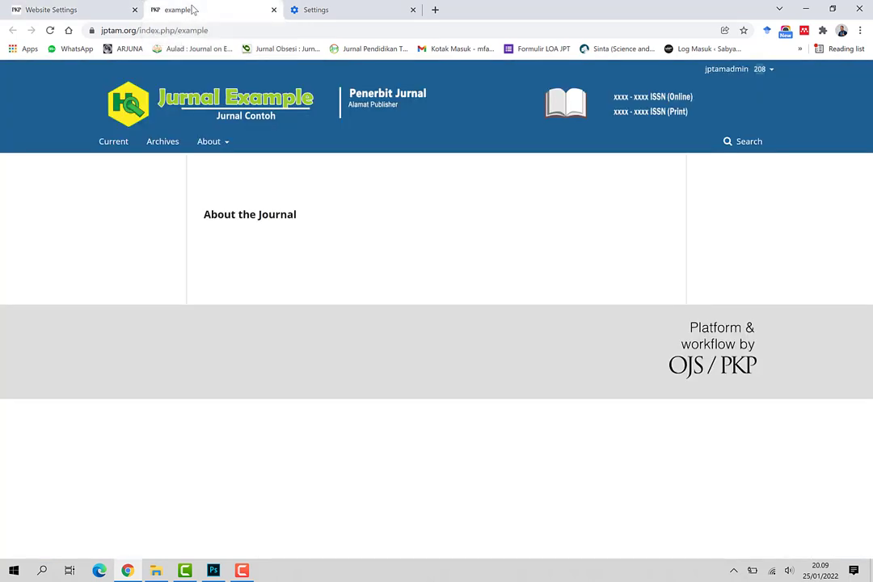
pyautogui.moveTo(305, 204)
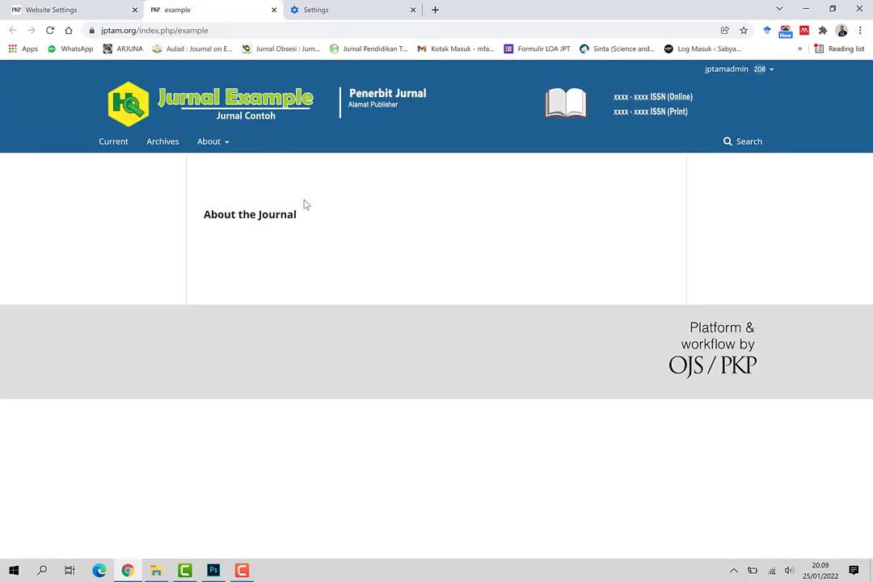